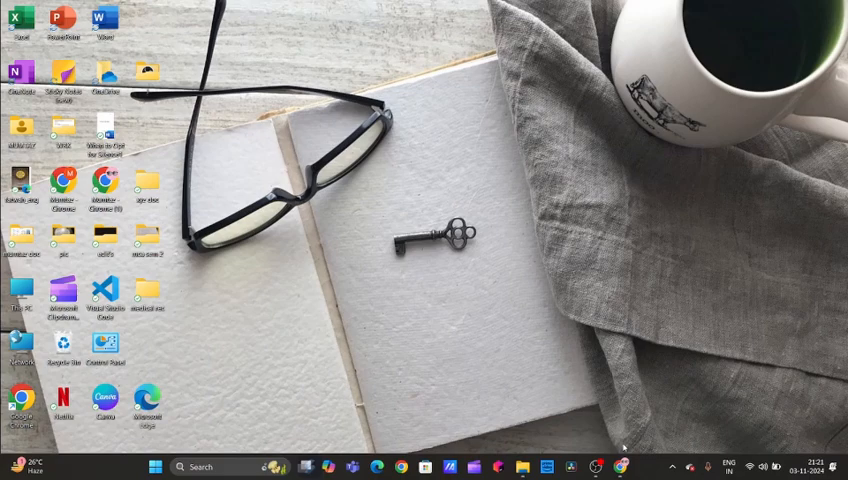
Launch the web browser to reach Yahoo Search.
left_click(399, 466)
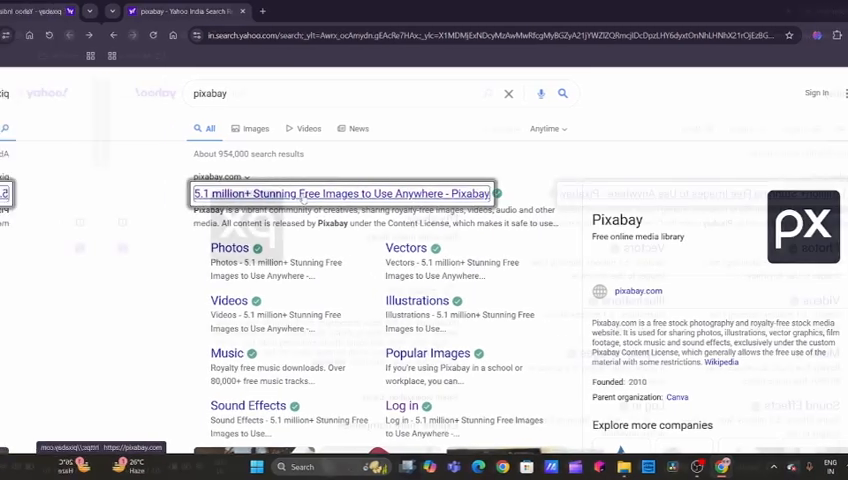
Open Pixabay from the results and browse its featured home feed.
left_click(340, 193)
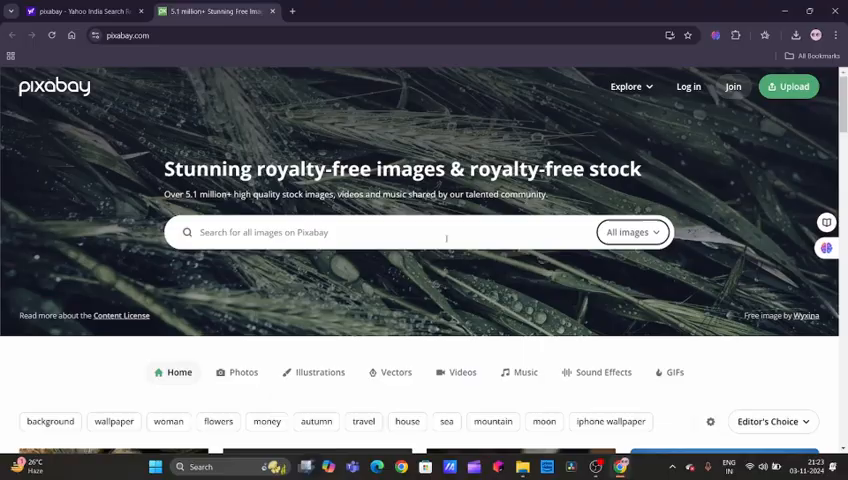
scroll("down", 3)
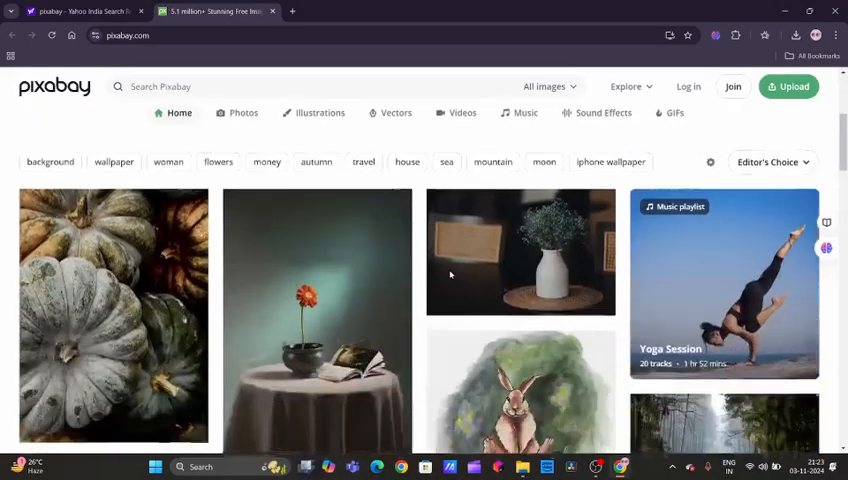
scroll("down", 3)
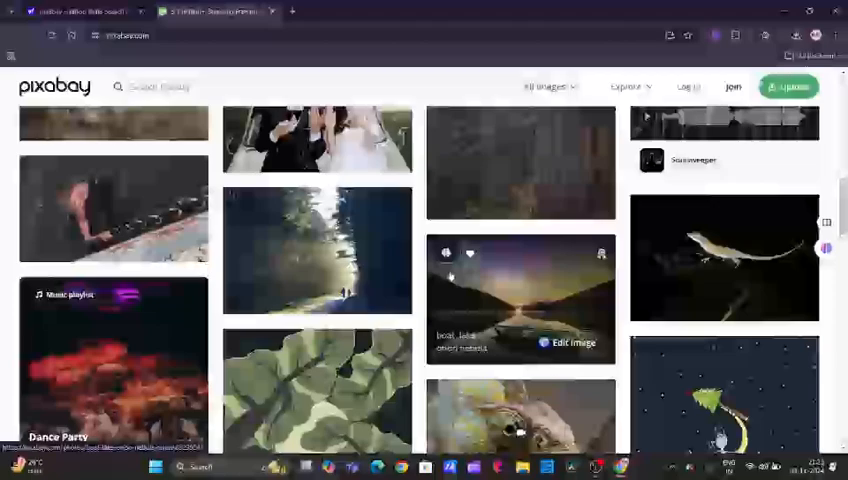
left_click(54, 86)
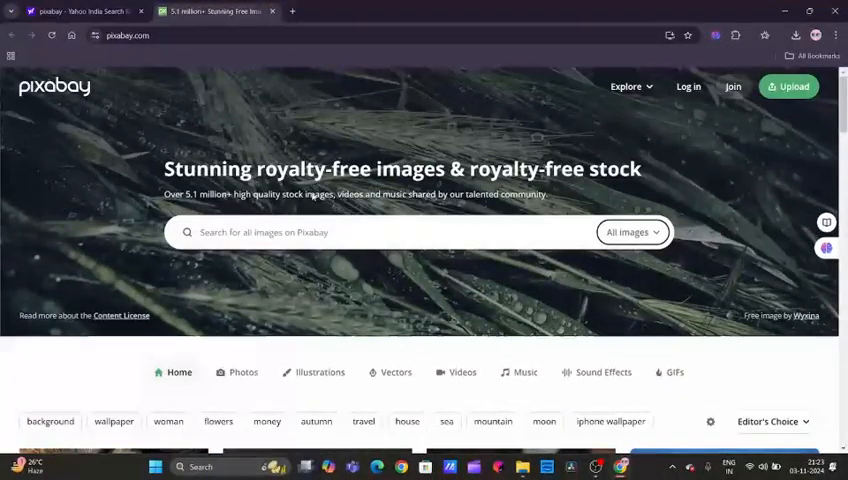
mouse_move(613, 258)
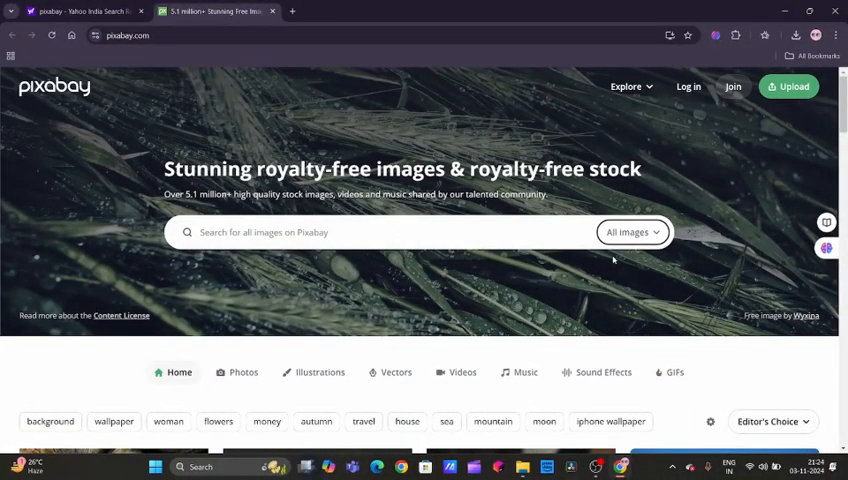
Look through the All images media-type dropdown.
left_click(632, 232)
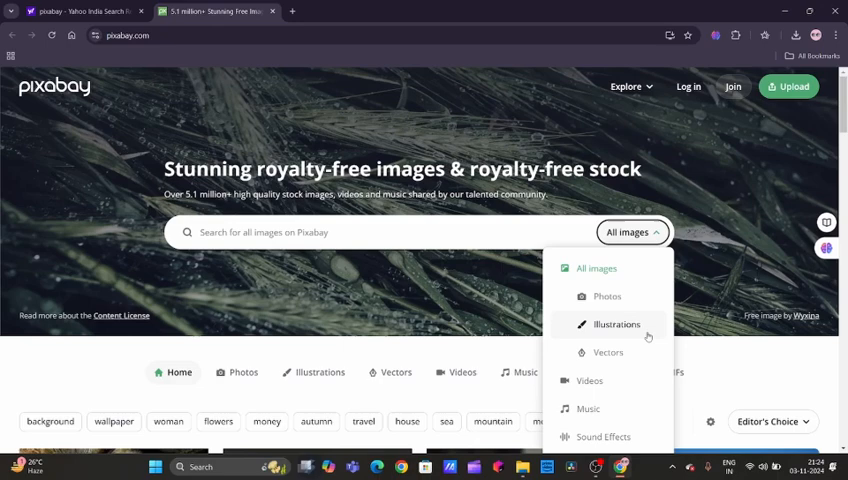
mouse_move(662, 417)
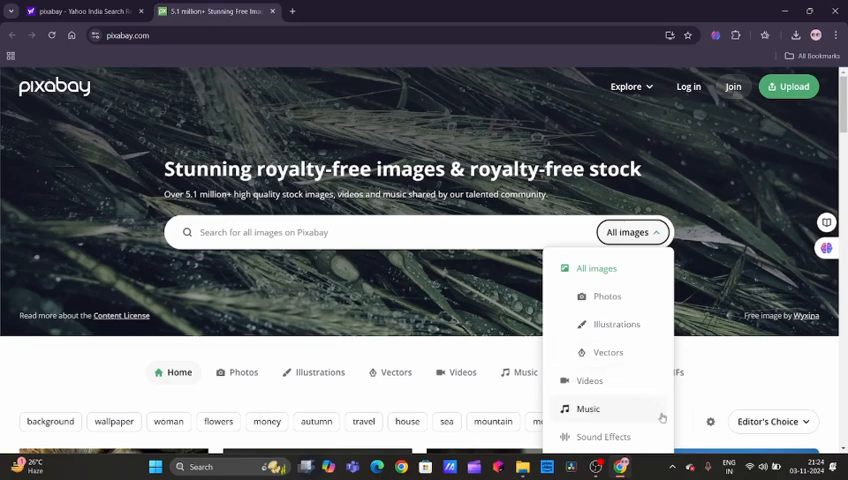
scroll("down", 3)
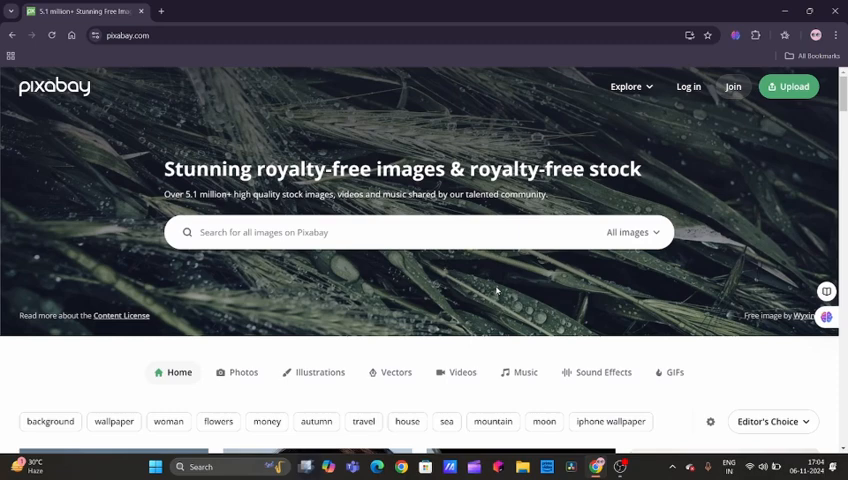
Search Pixabay for nature images.
scroll("down", 3)
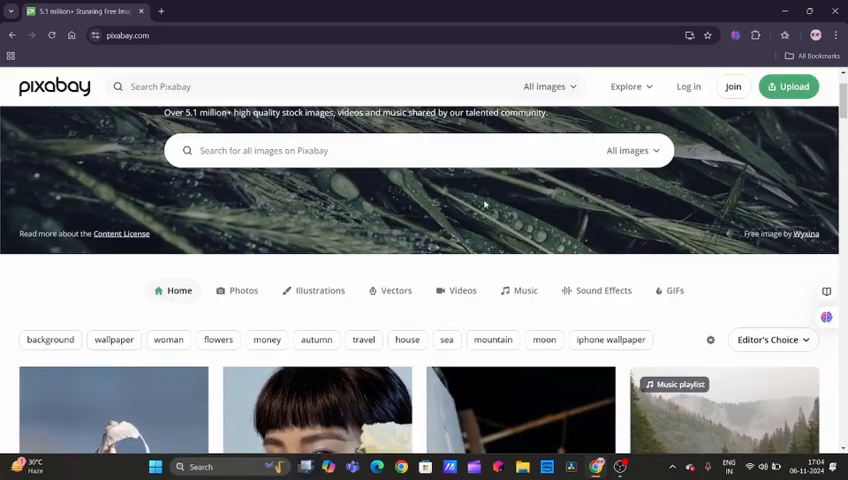
scroll("up", 3)
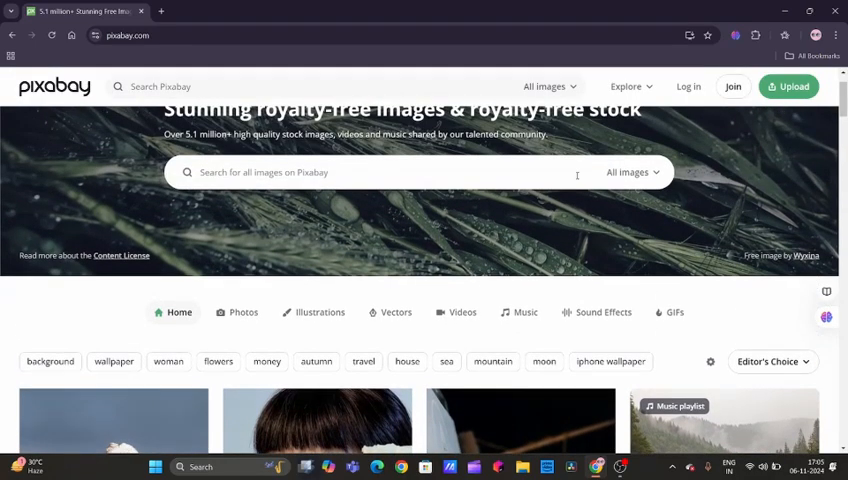
left_click(380, 172)
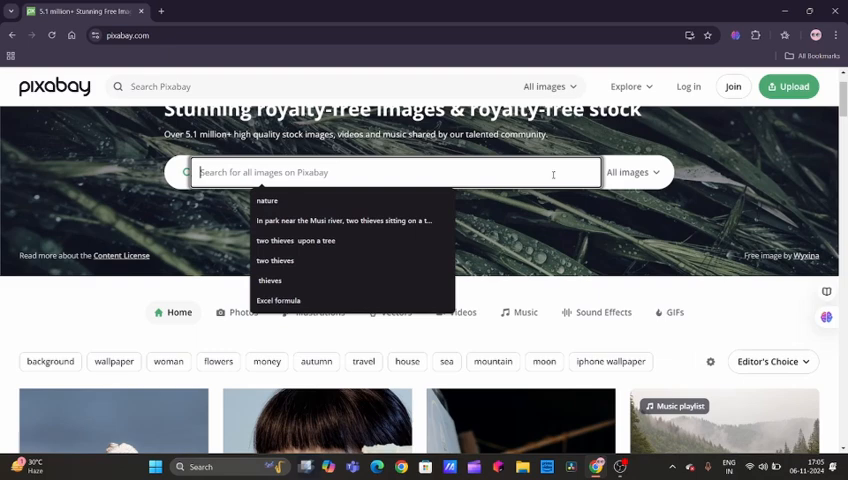
left_click(267, 200)
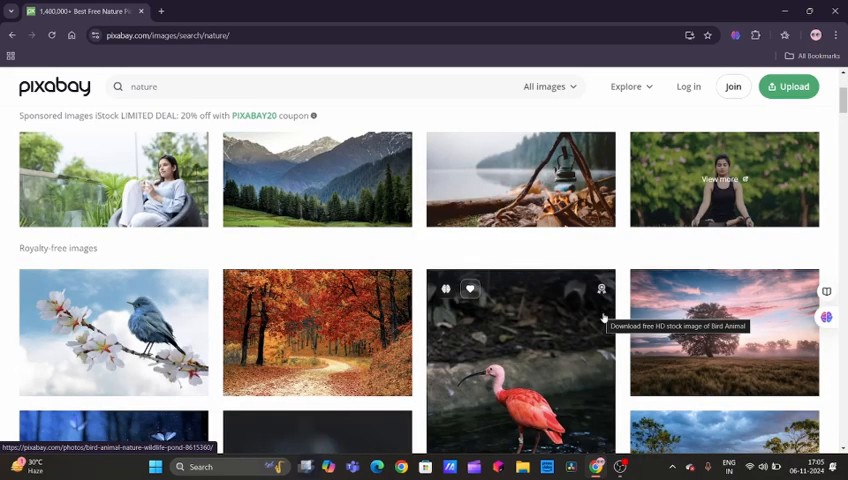
Download the Field Morning Sunrise photo at 1920×1278.
right_click(724, 332)
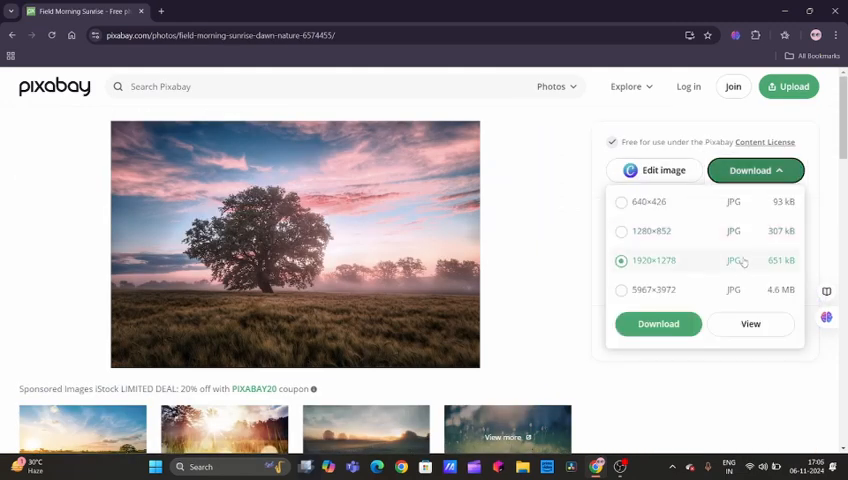
mouse_move(743, 261)
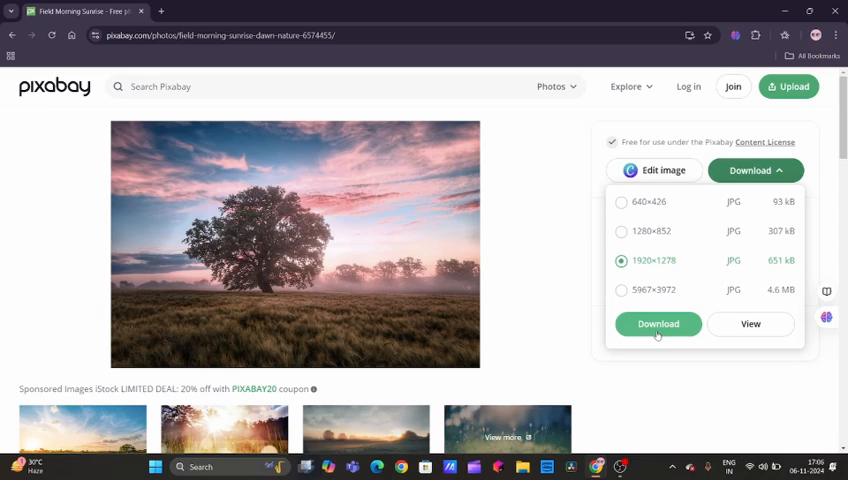
left_click(657, 323)
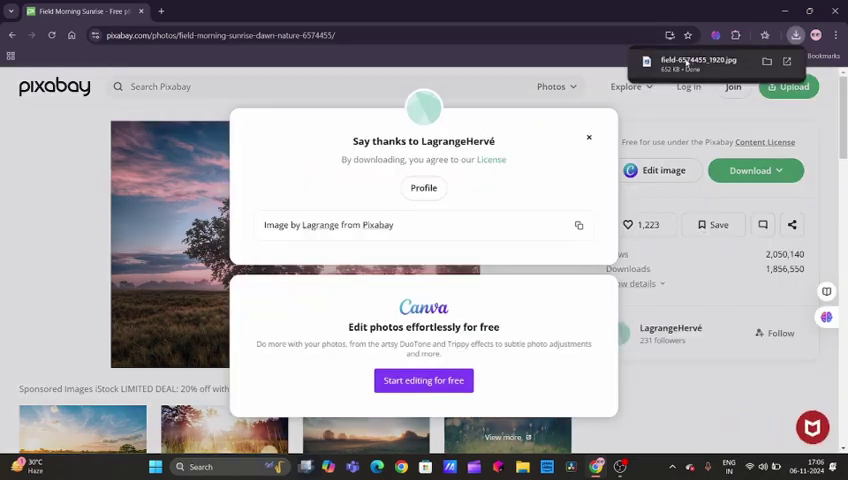
Search Pixabay videos for sunset beach and open the seagulls sunset video.
left_click(551, 86)
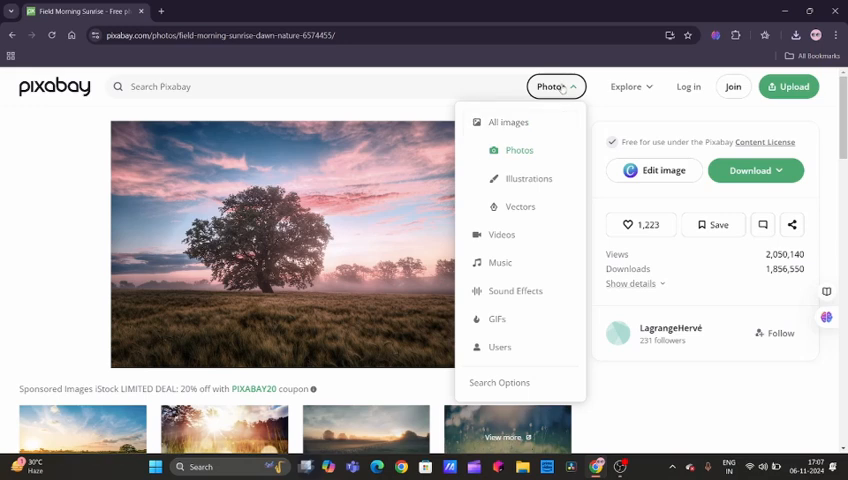
mouse_move(502, 234)
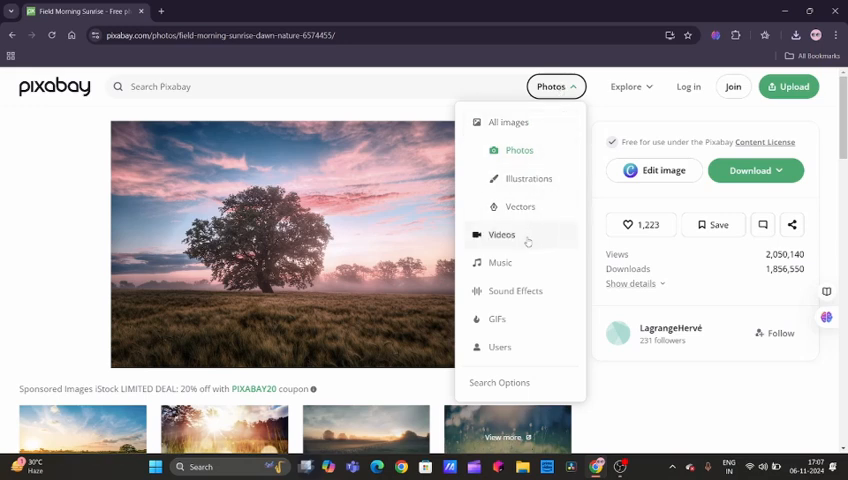
left_click(501, 234)
type("sunset beach")
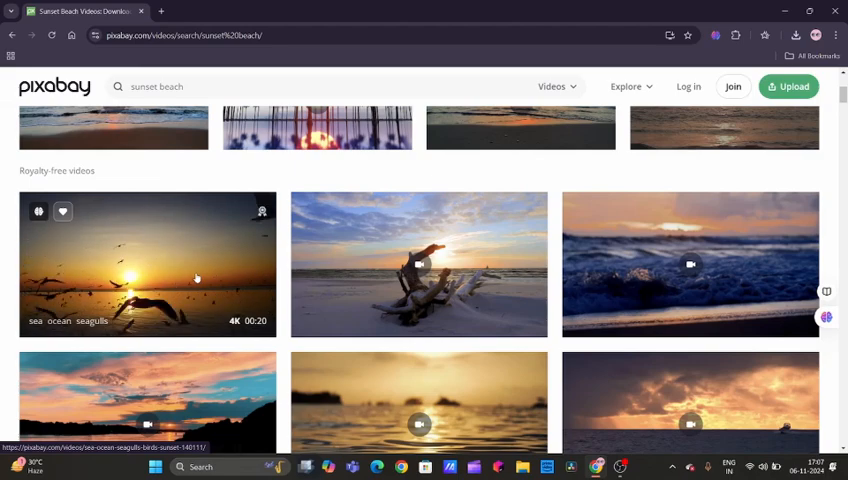
left_click(146, 264)
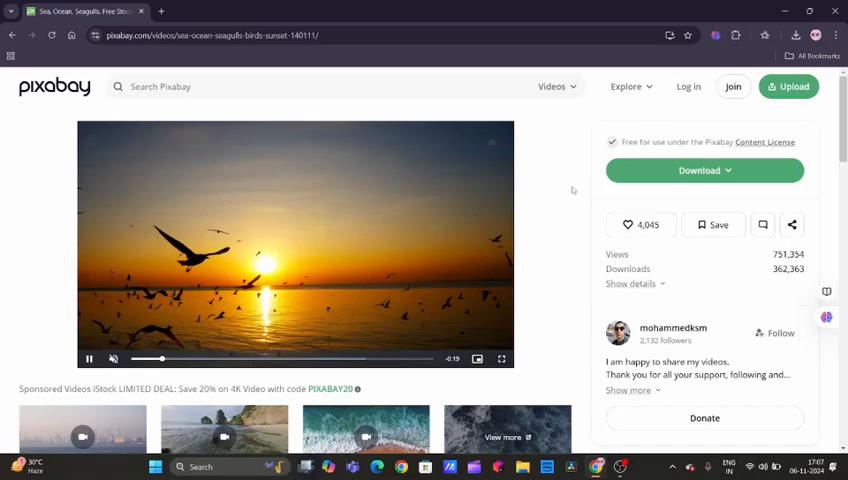
Try the video's 2560×1440 and 3840×2160 download sizes.
left_click(704, 170)
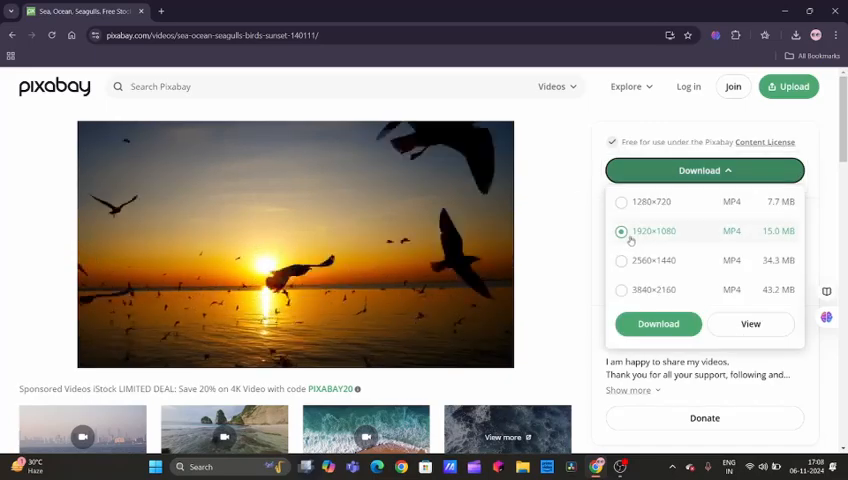
left_click(621, 260)
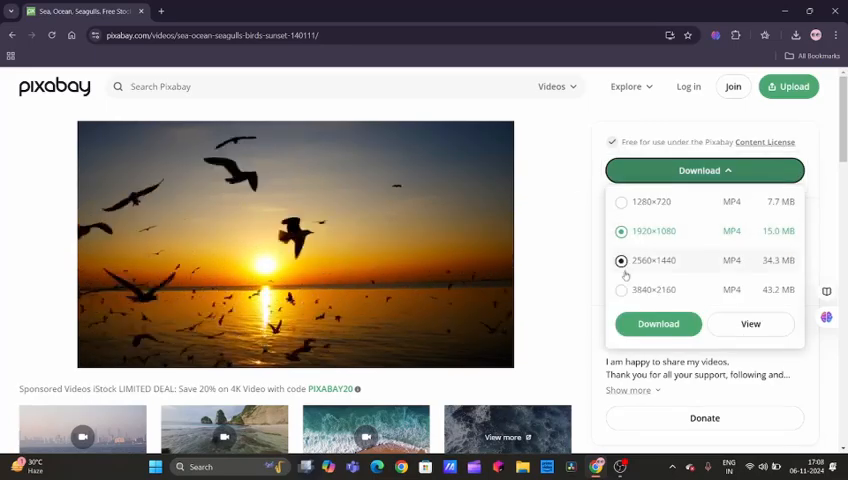
left_click(621, 290)
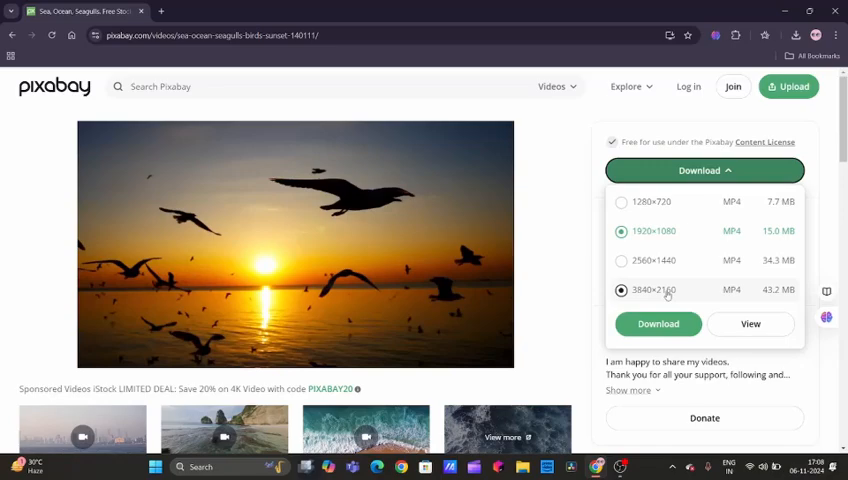
left_click(704, 170)
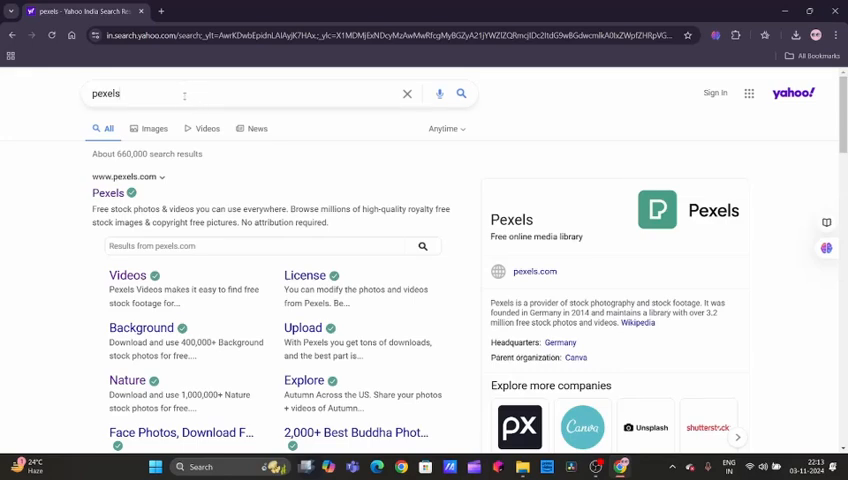
mouse_move(202, 192)
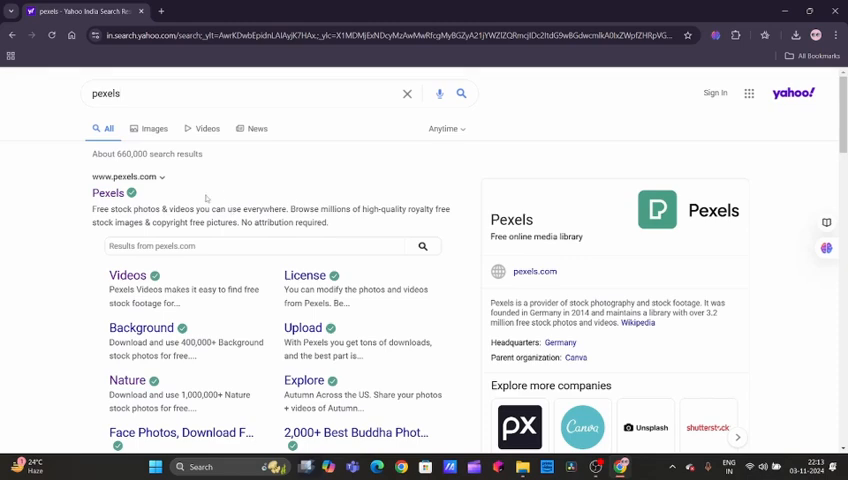
mouse_move(107, 193)
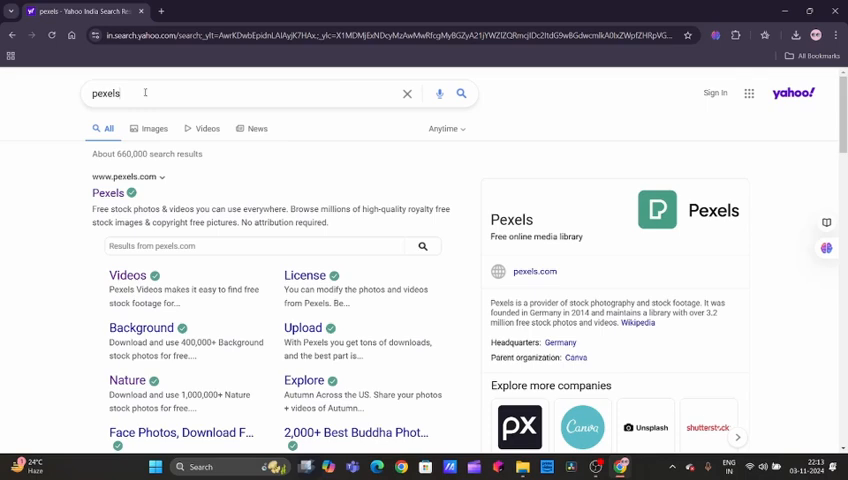
mouse_move(108, 193)
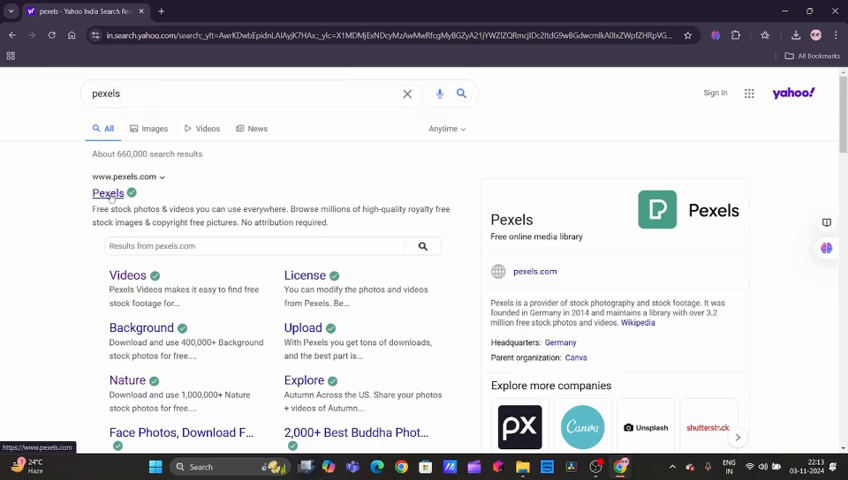
left_click(107, 193)
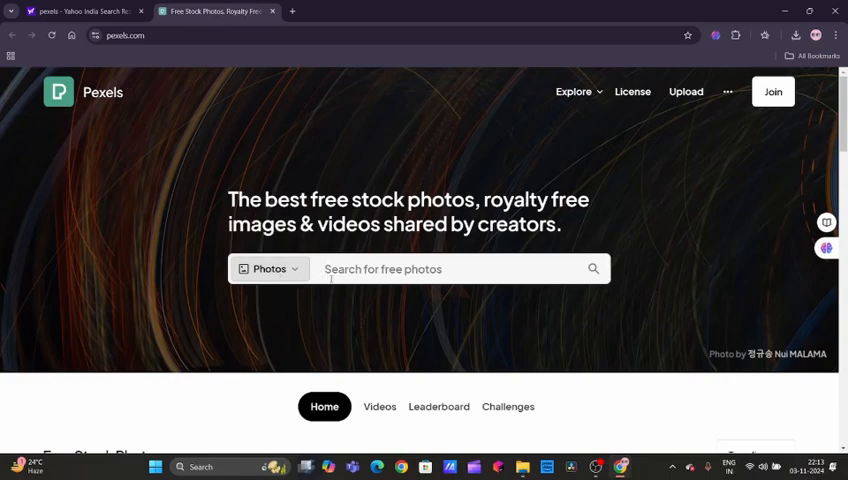
scroll("down", 3)
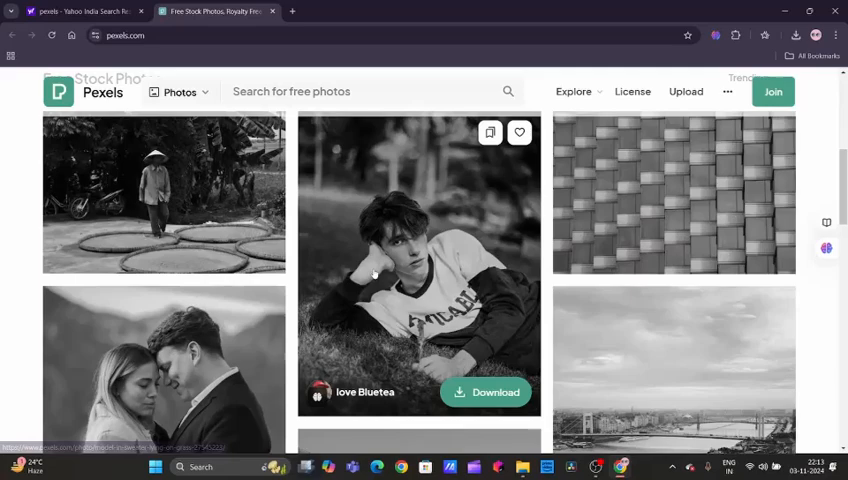
scroll("down", 3)
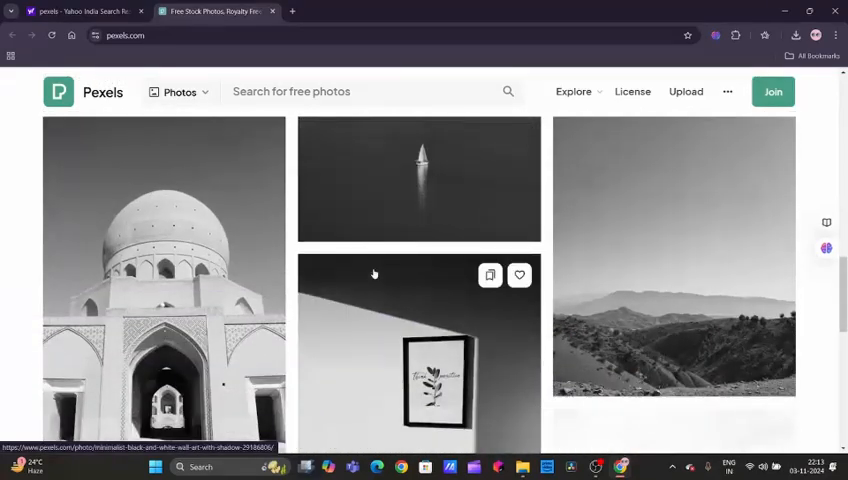
scroll("down", 3)
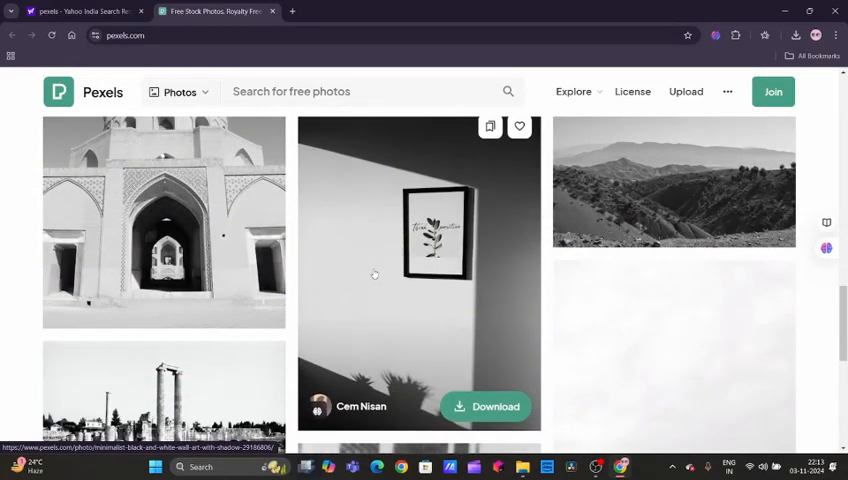
scroll("down", 3)
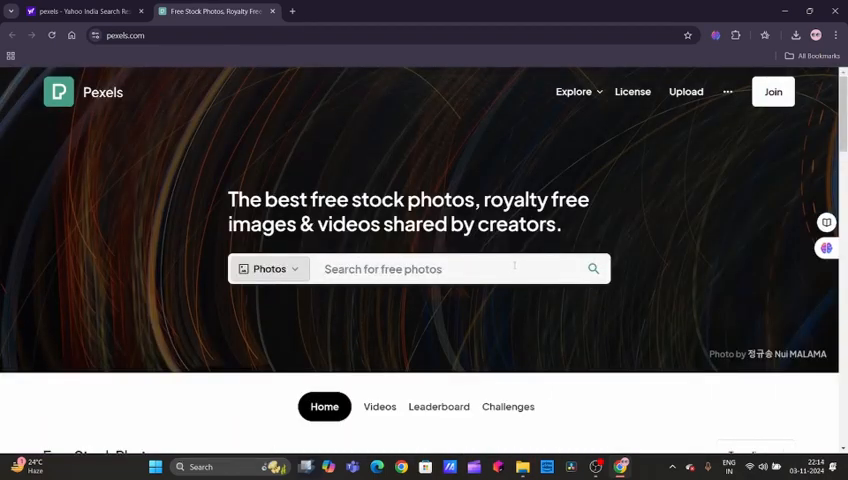
Search Pexels for 'mounatins' photos and browse the results.
left_click(440, 268)
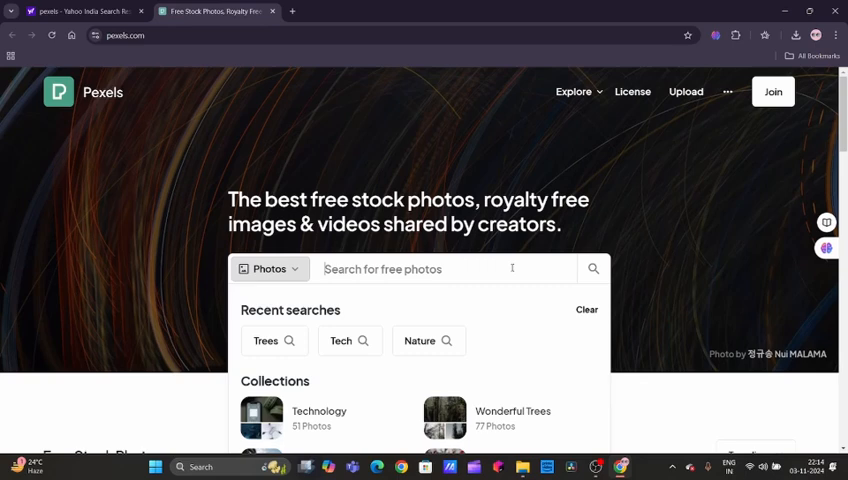
scroll("down", 3)
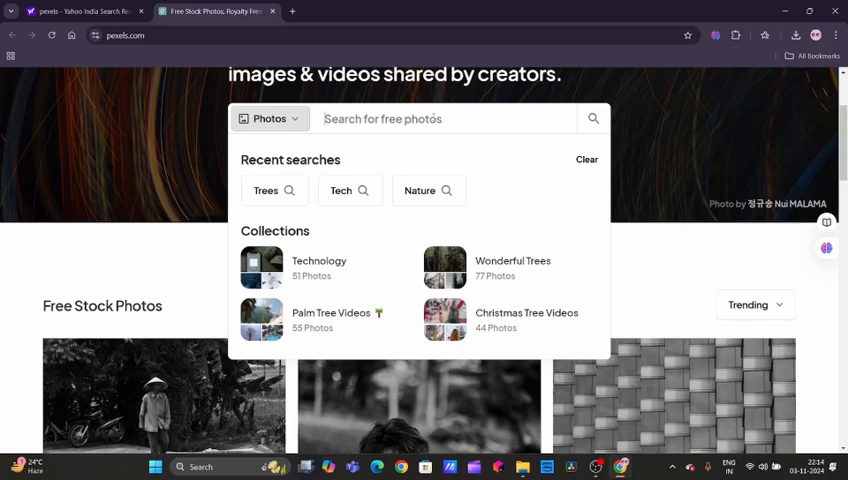
type("mounatins")
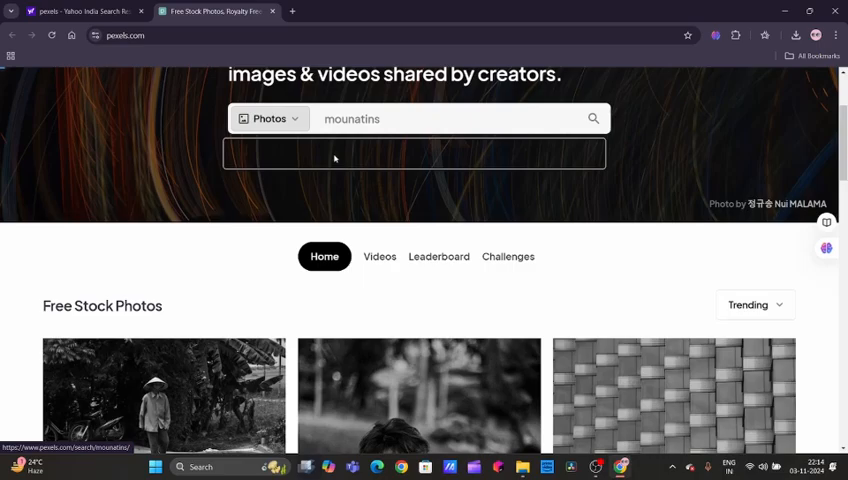
left_click(593, 118)
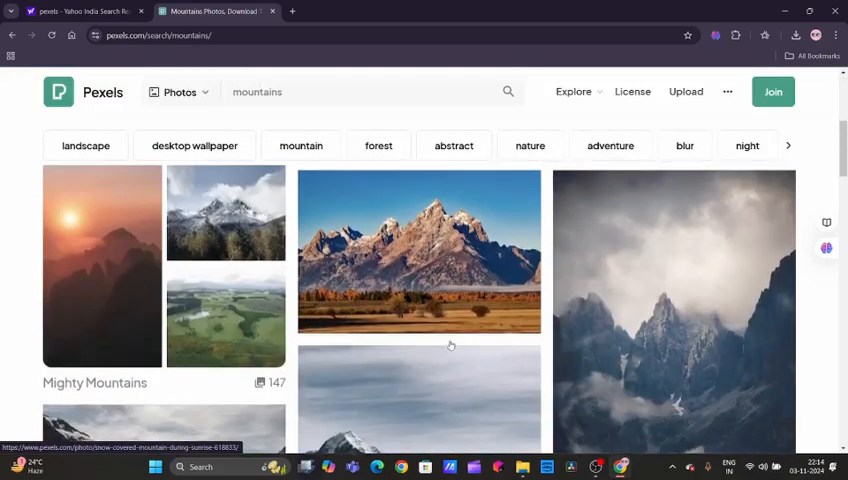
scroll("down", 3)
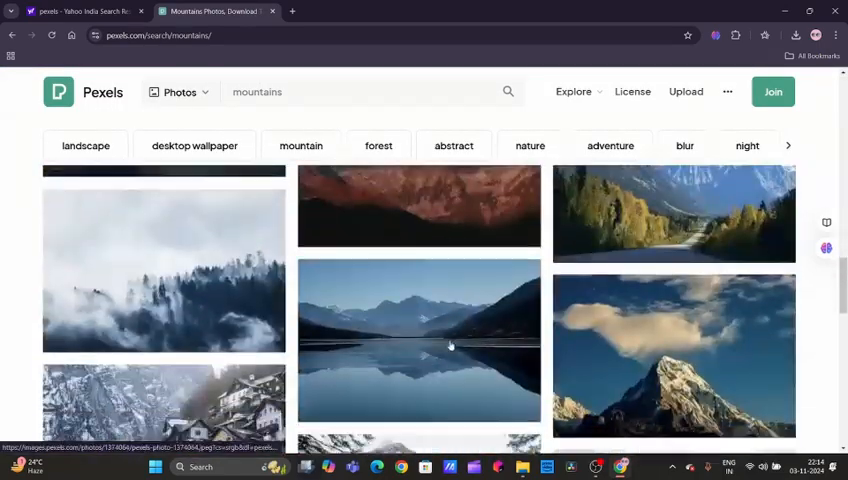
scroll("down", 3)
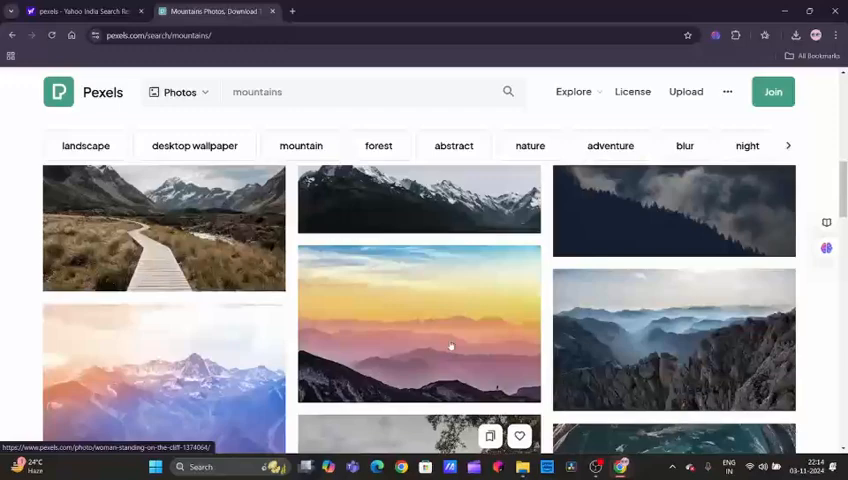
Switch the mountains search from photos to videos.
left_click(178, 92)
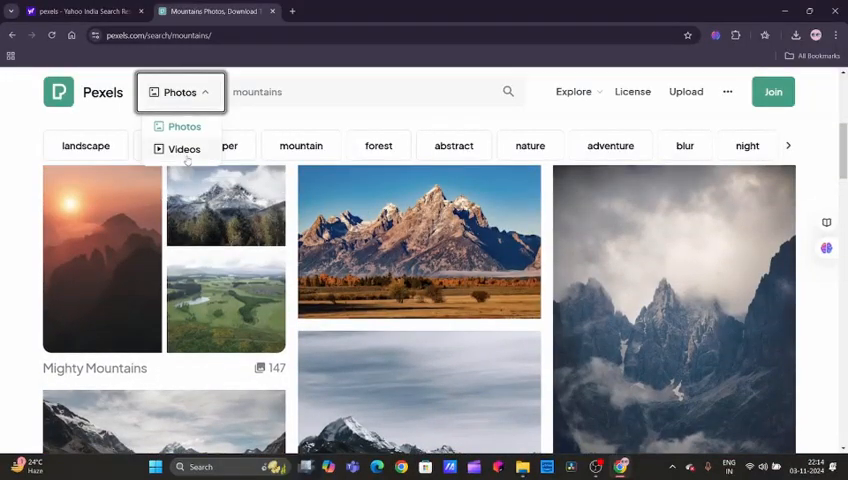
left_click(183, 149)
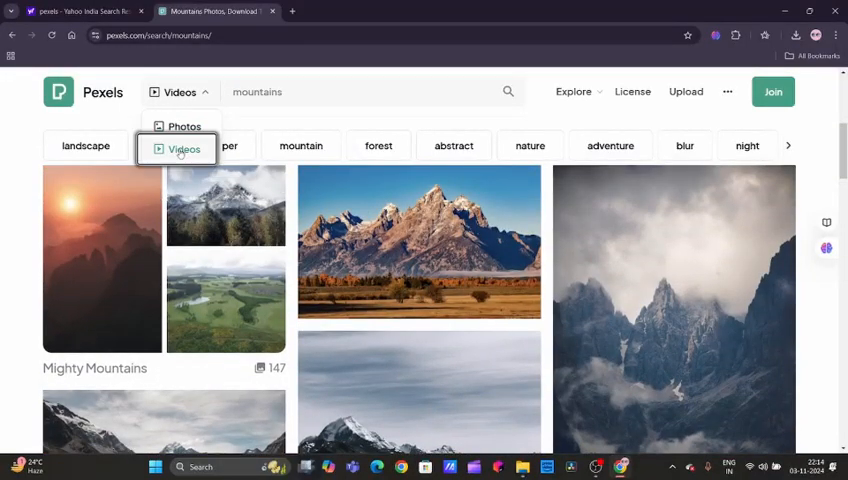
left_click(183, 149)
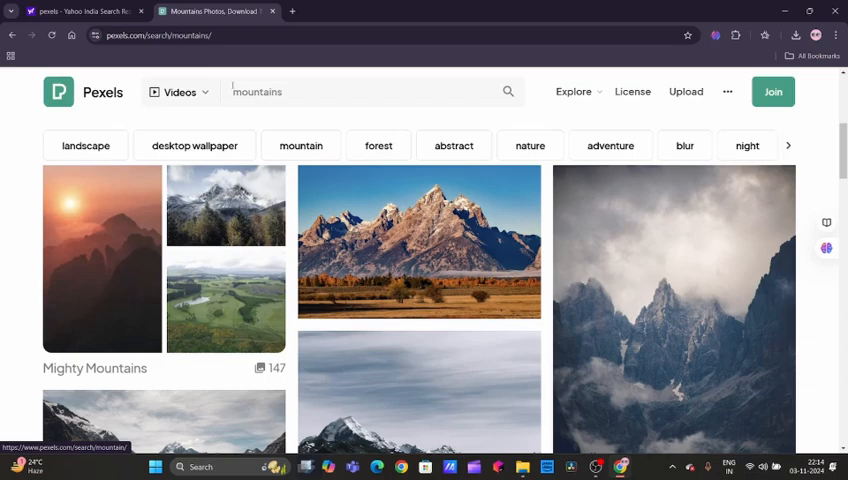
left_click(356, 91)
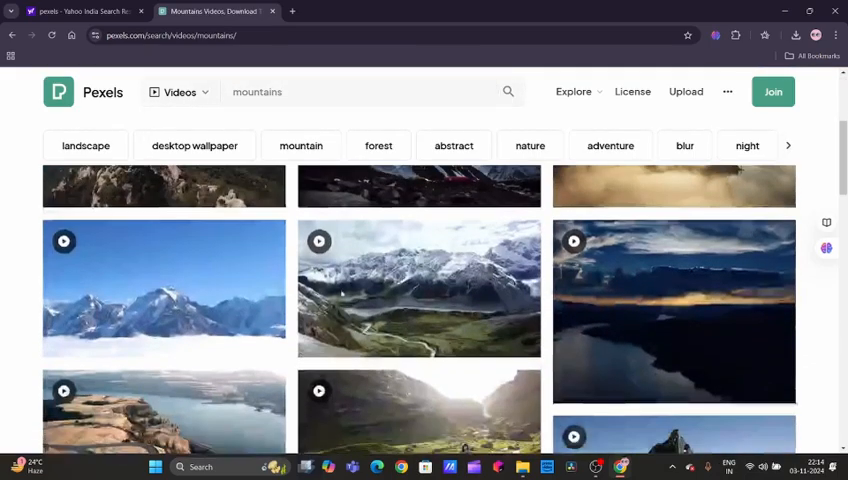
scroll("down", 3)
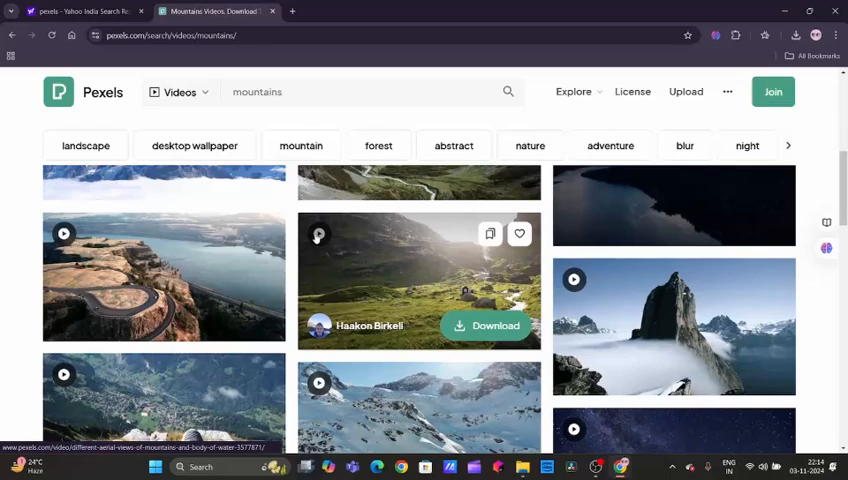
Download the aerial mountains and water clip in Full HD 1920×1080.
left_click(418, 280)
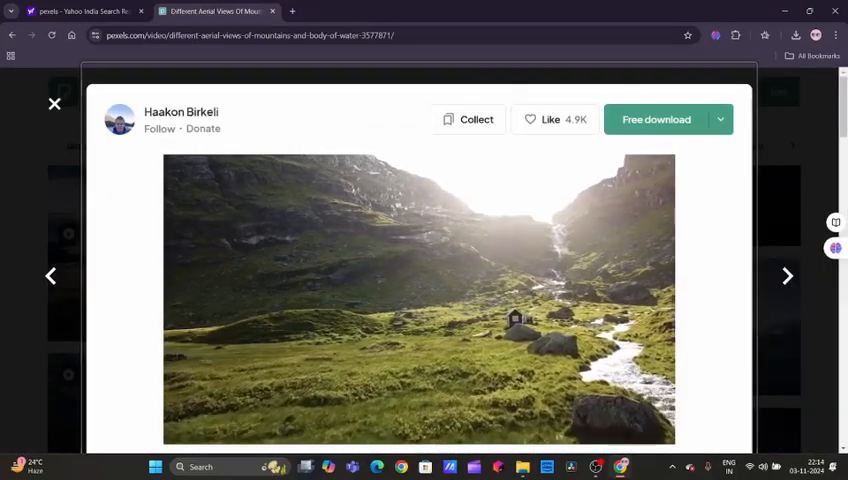
left_click(719, 119)
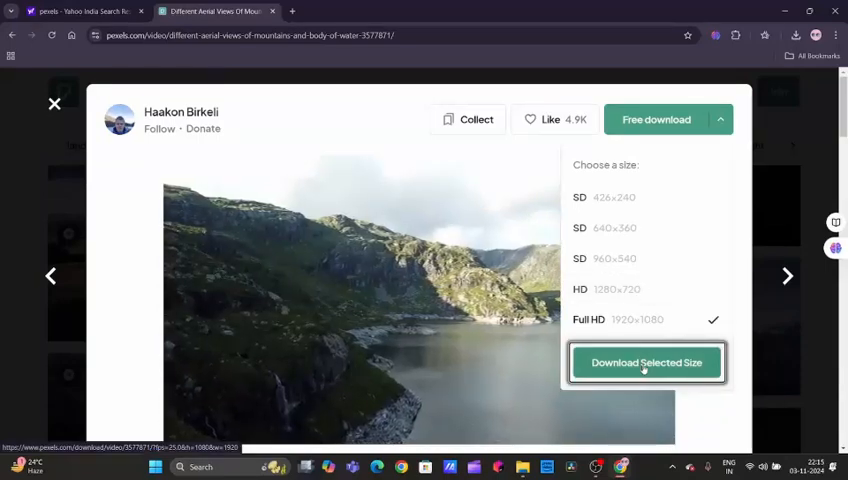
left_click(646, 362)
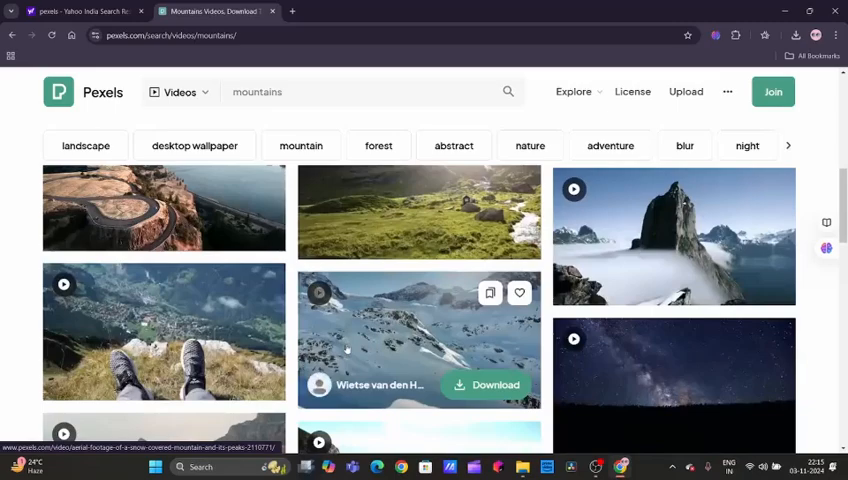
scroll("down", 3)
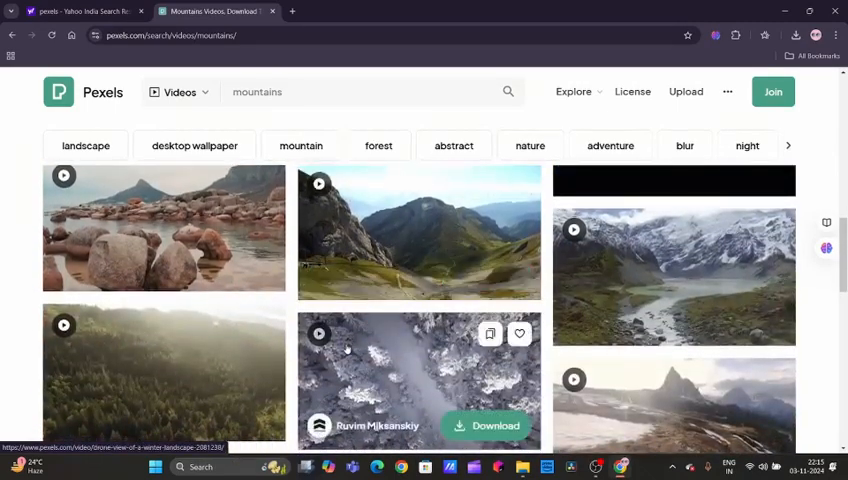
mouse_move(286, 290)
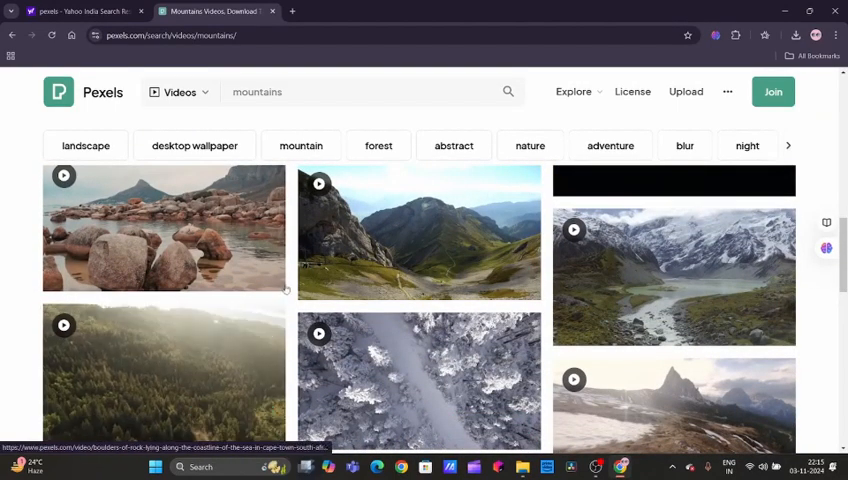
mouse_move(418, 235)
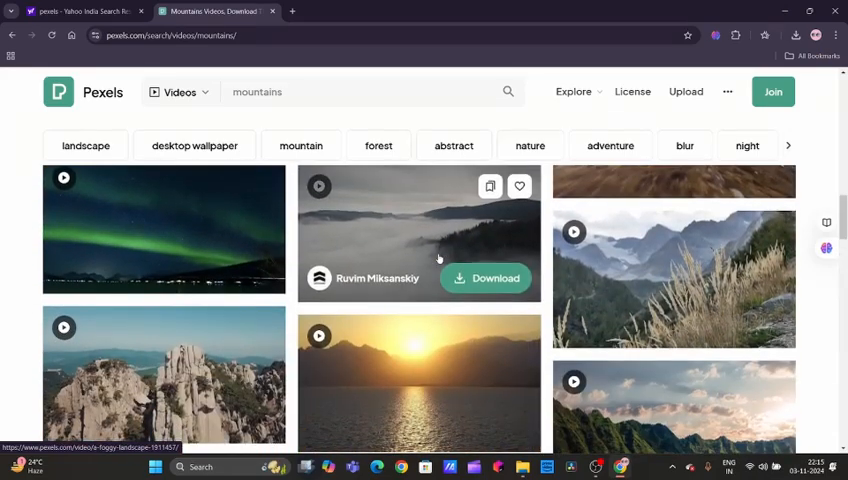
scroll("down", 3)
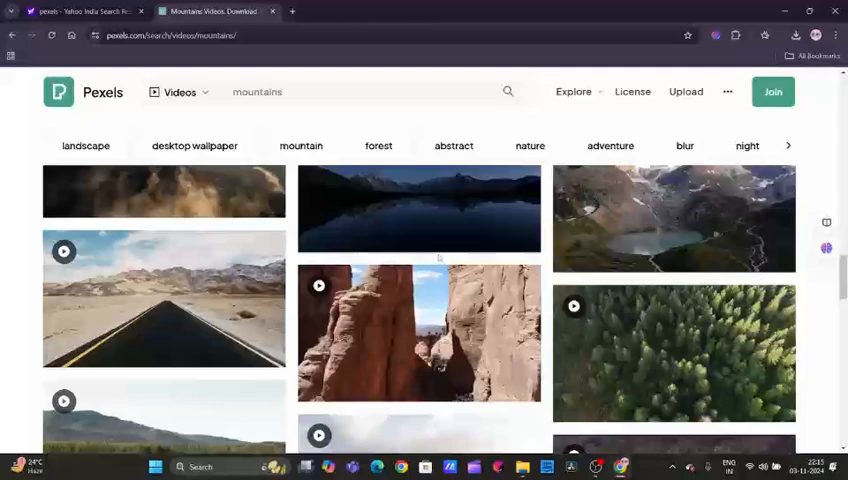
scroll("down", 3)
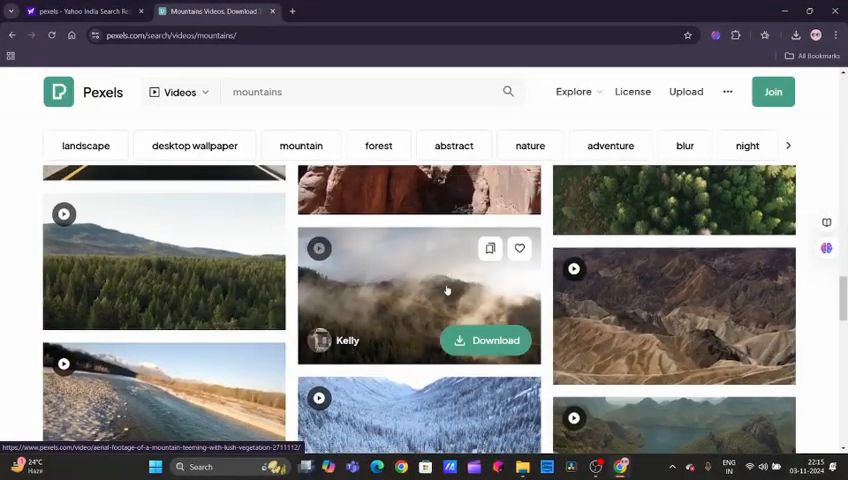
scroll("down", 3)
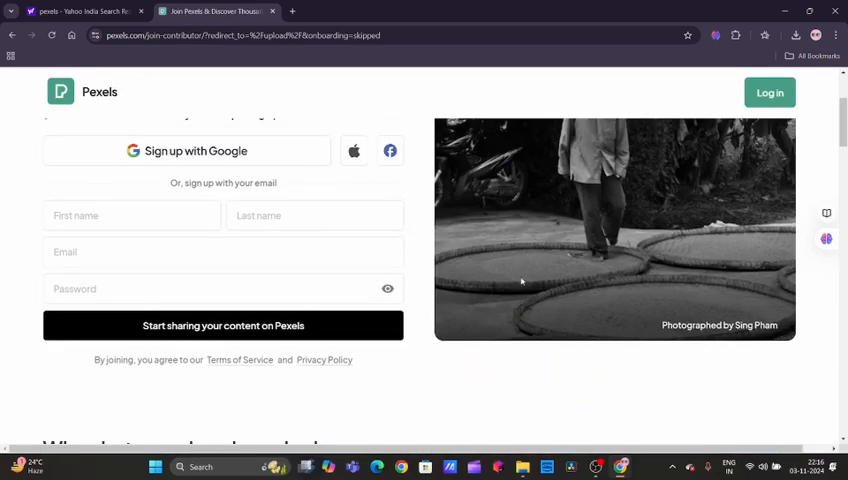
Skim the Join Pexels page, then open the official Unsplash site from Yahoo results.
scroll("up", 3)
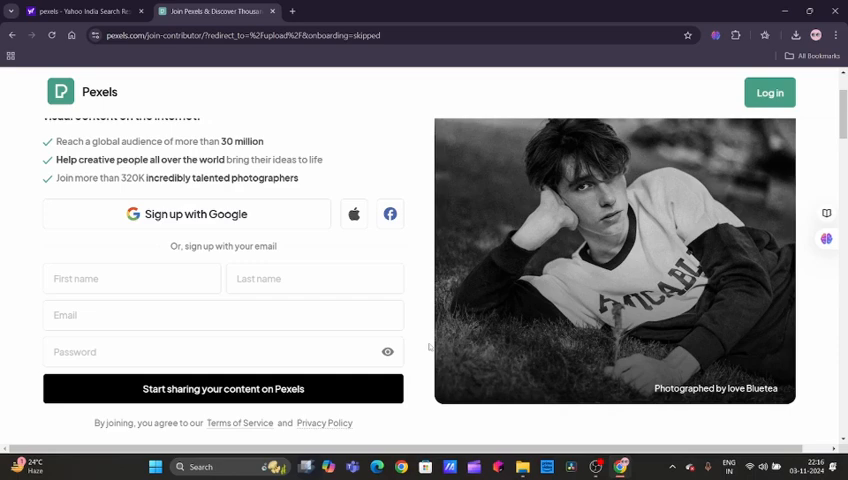
scroll("down", 3)
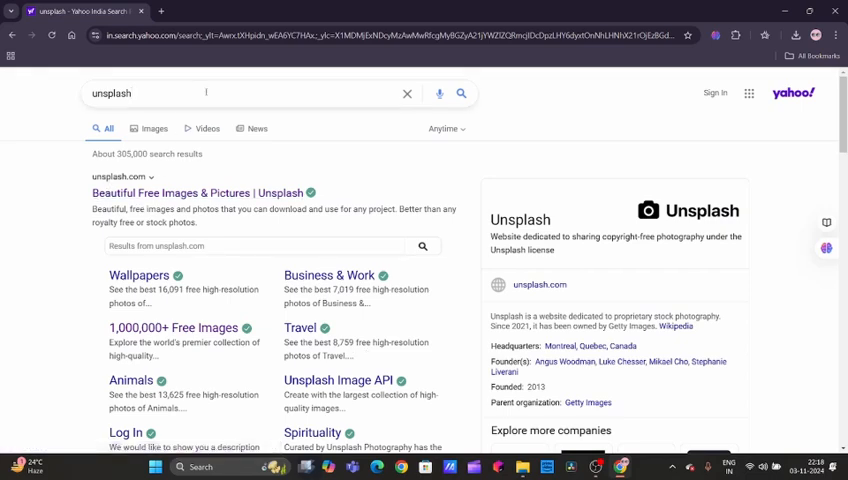
mouse_move(197, 193)
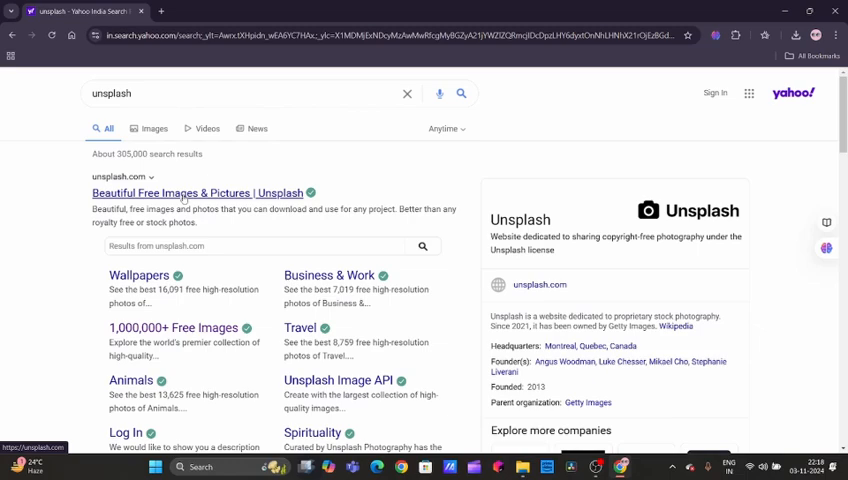
left_click(196, 193)
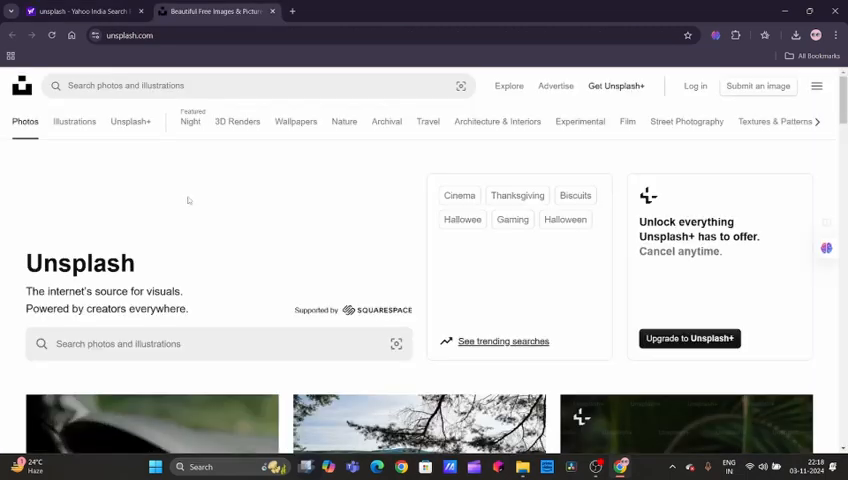
Scroll the Unsplash+ offer, then return to the Photos home feed.
scroll("down", 3)
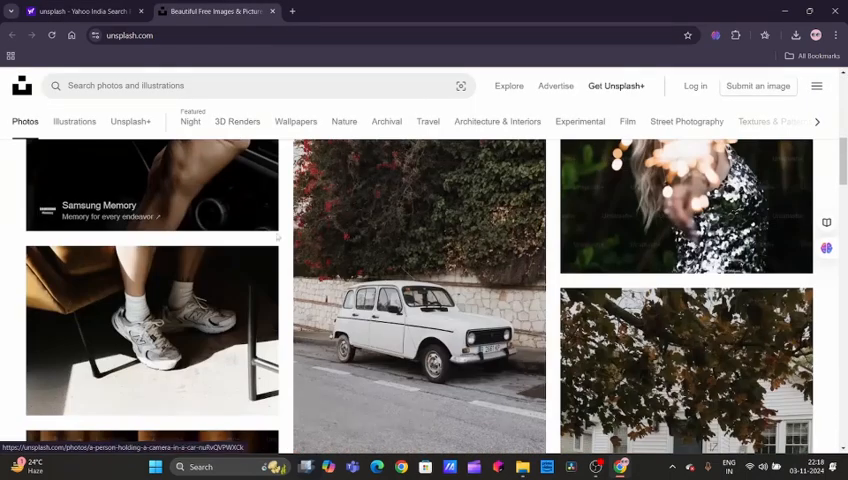
scroll("down", 3)
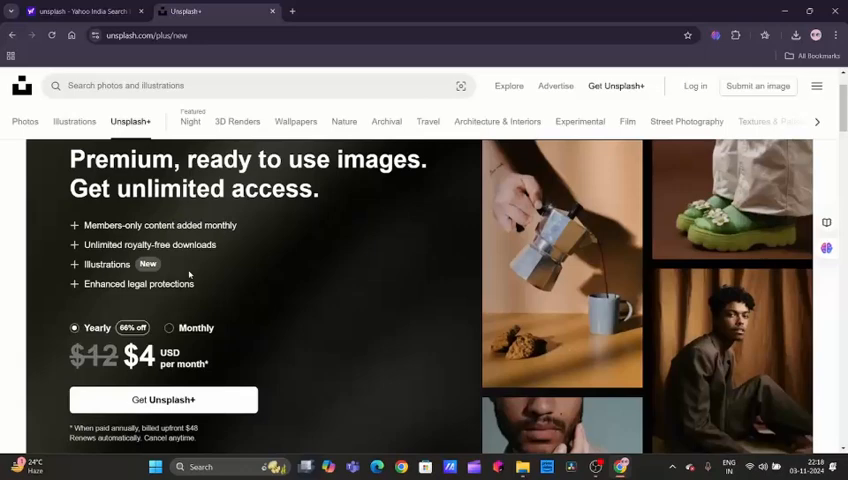
scroll("down", 3)
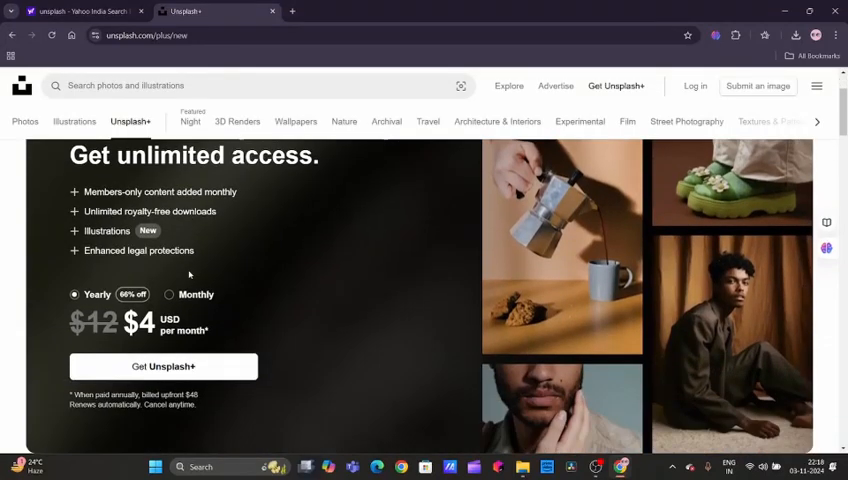
scroll("up", 3)
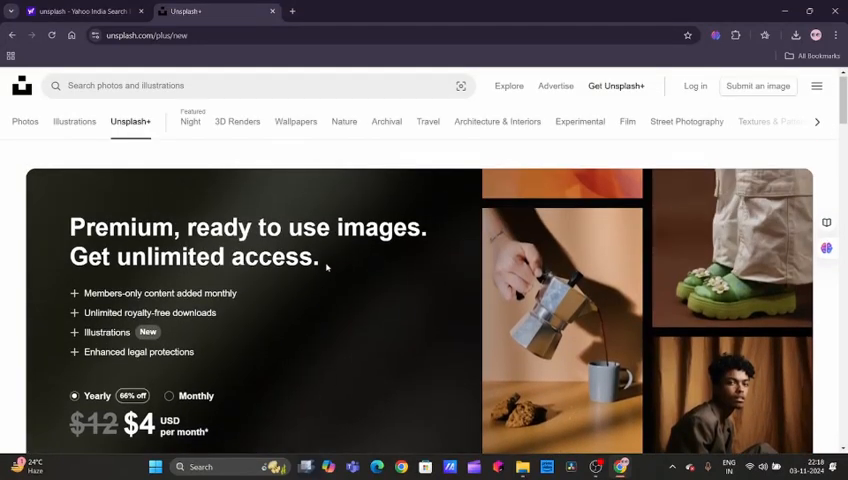
left_click(24, 121)
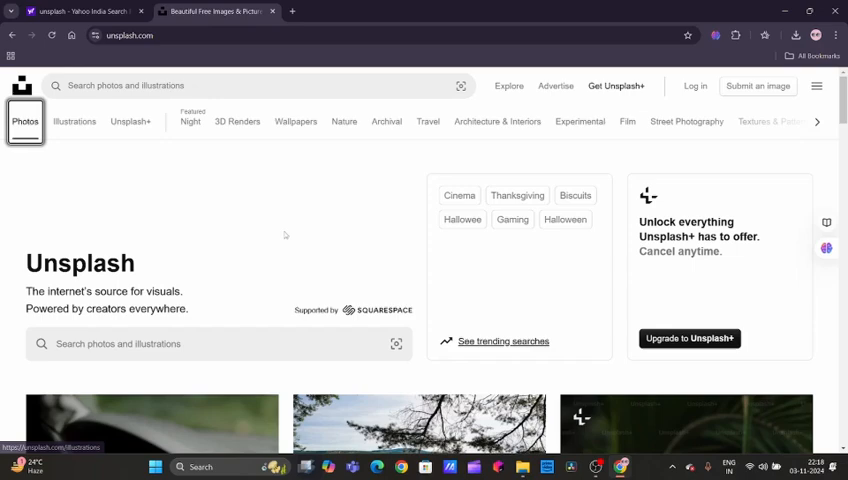
scroll("down", 3)
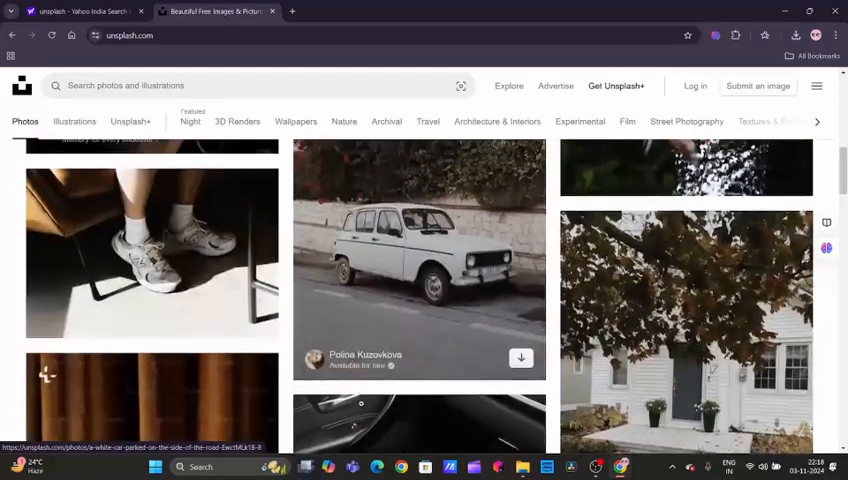
scroll("down", 3)
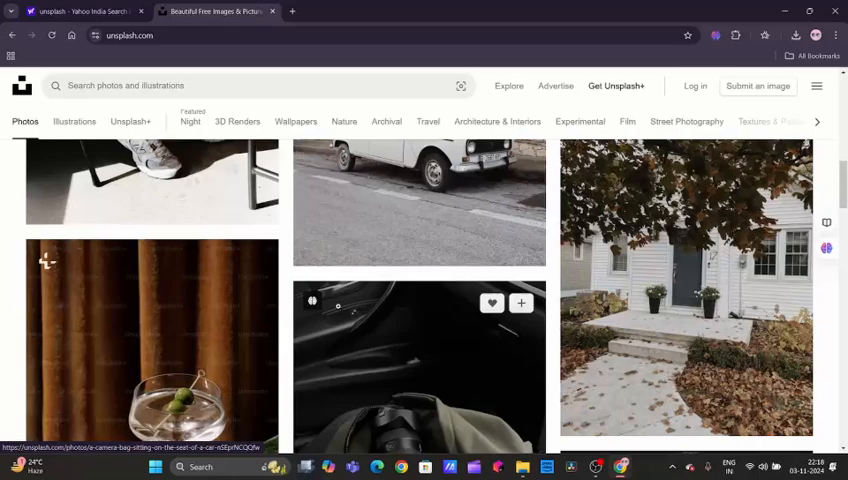
scroll("down", 3)
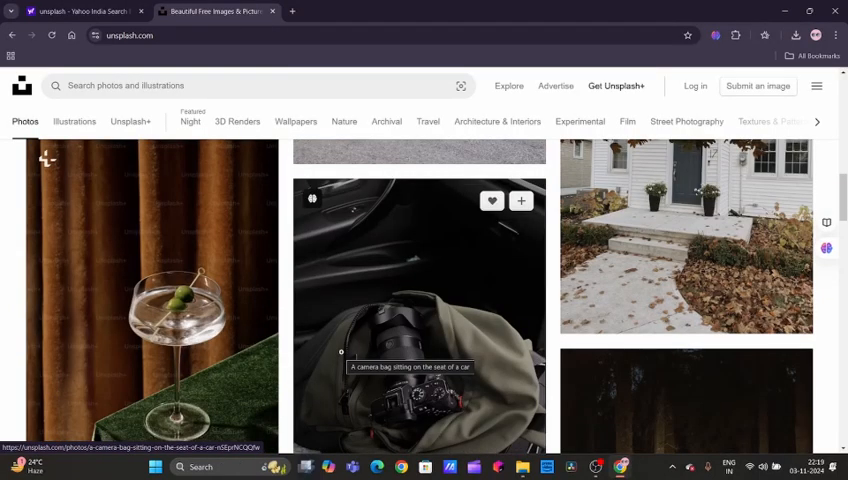
scroll("down", 3)
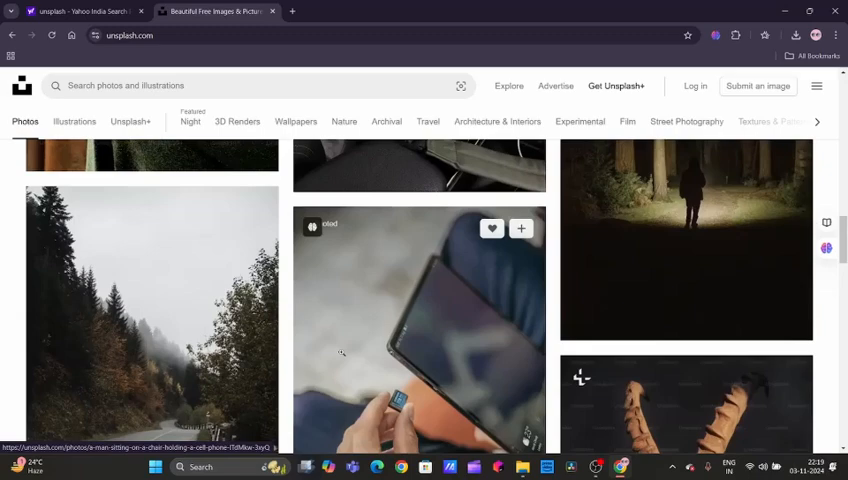
scroll("down", 3)
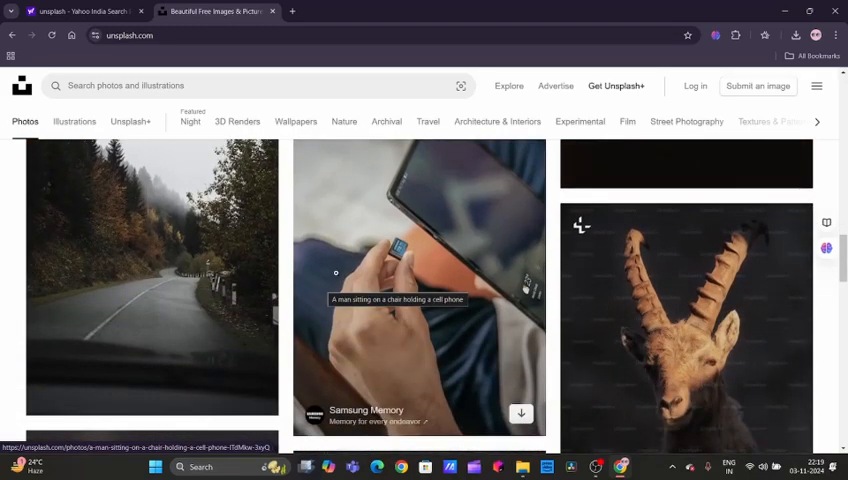
scroll("down", 3)
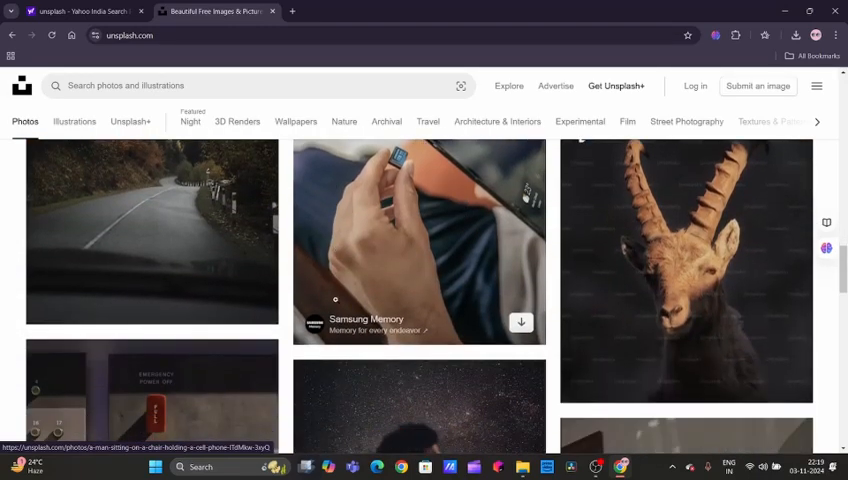
scroll("down", 3)
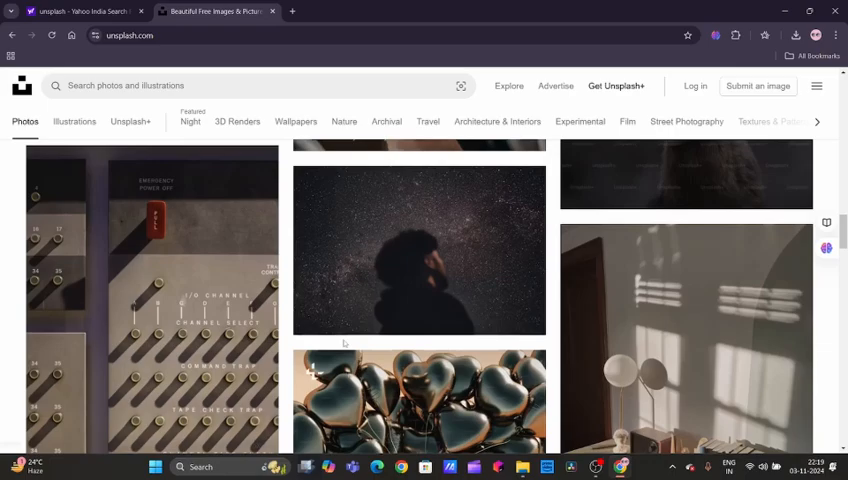
scroll("down", 3)
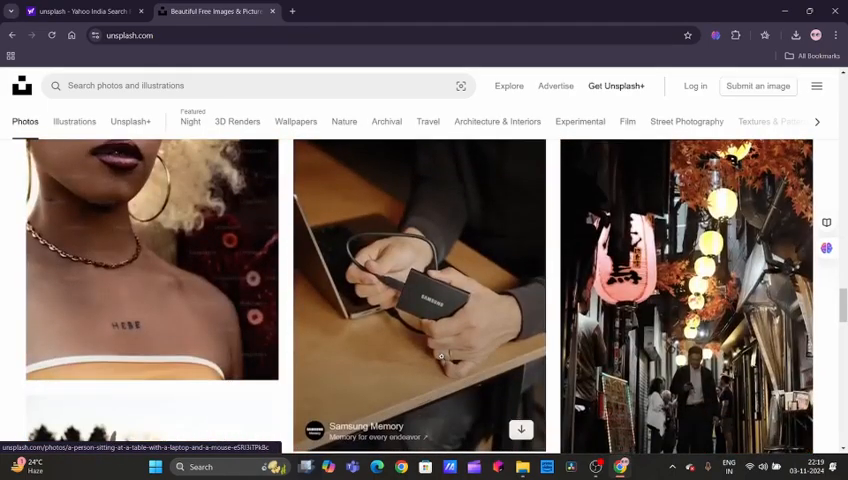
scroll("down", 3)
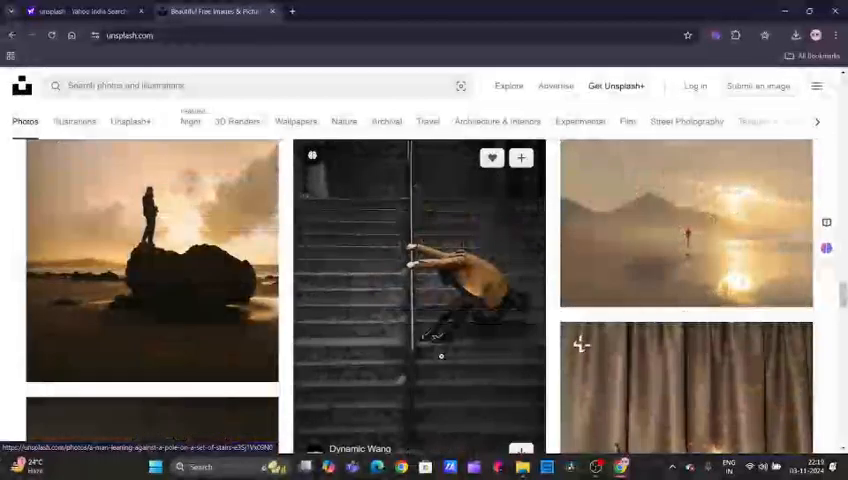
scroll("down", 3)
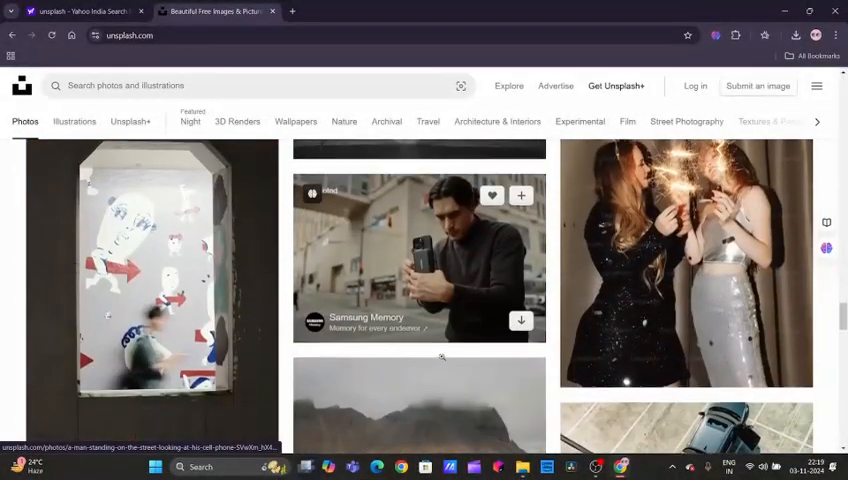
scroll("down", 3)
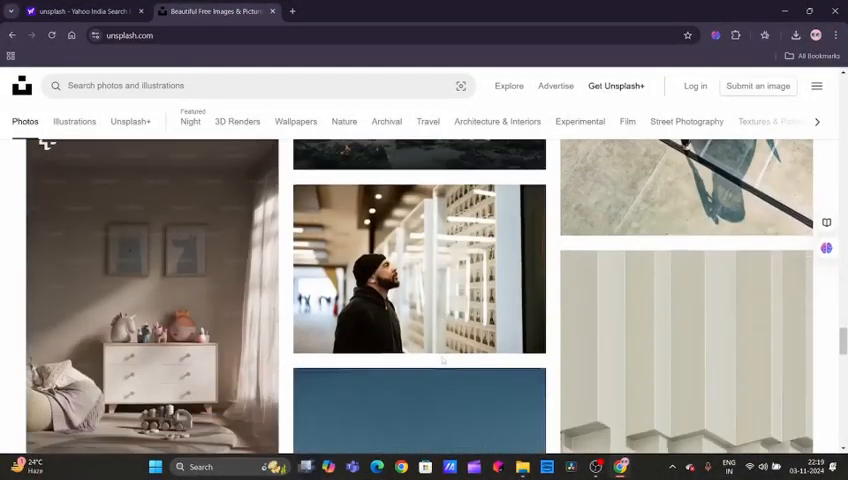
scroll("down", 3)
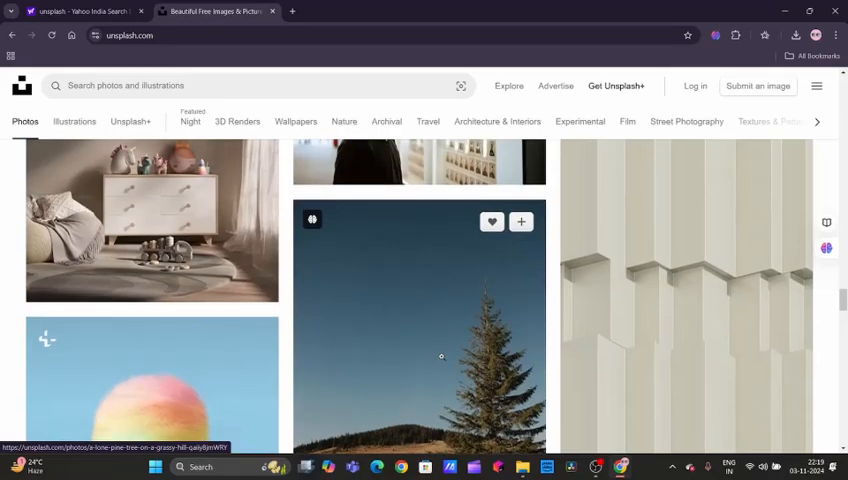
scroll("down", 3)
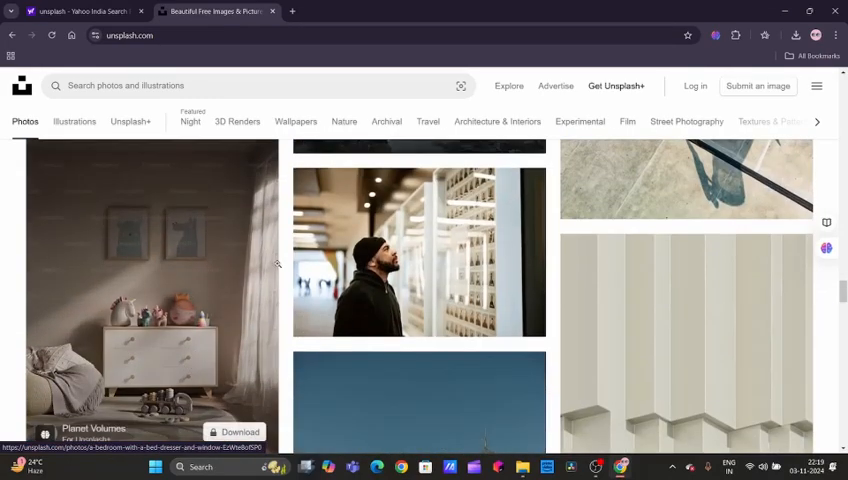
scroll("down", 3)
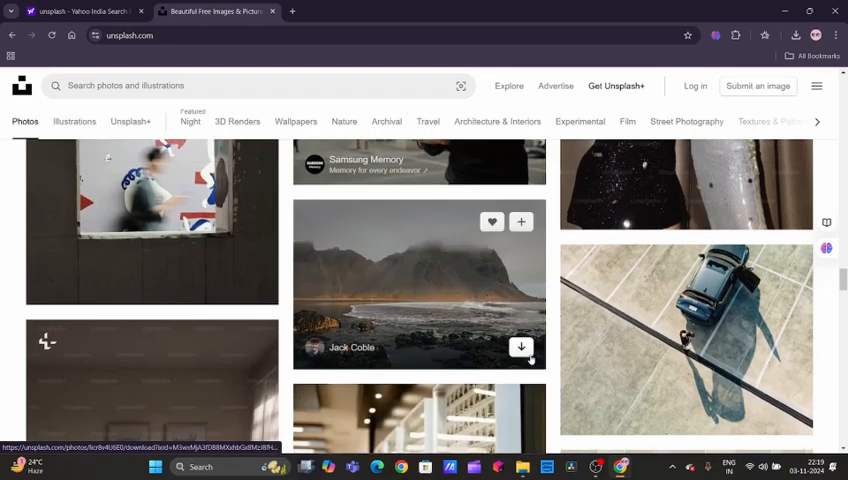
Download Jack Coble's misty coastal mountain photo and continue down the feed.
left_click(521, 347)
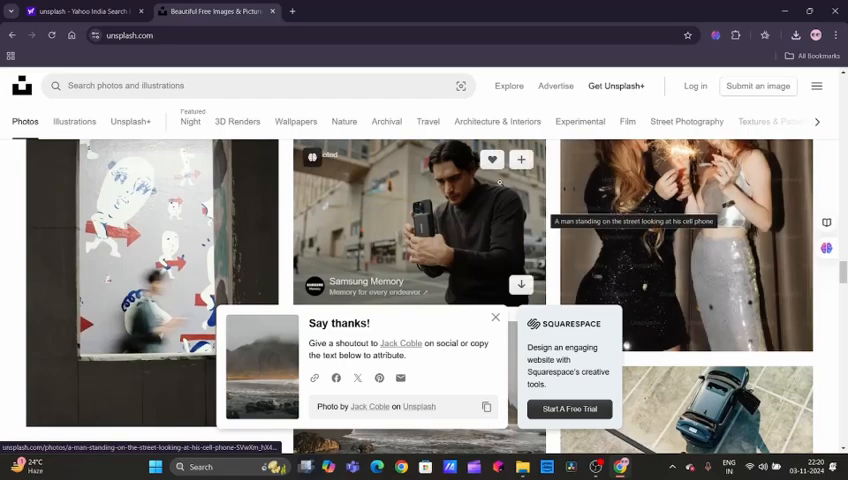
scroll("down", 3)
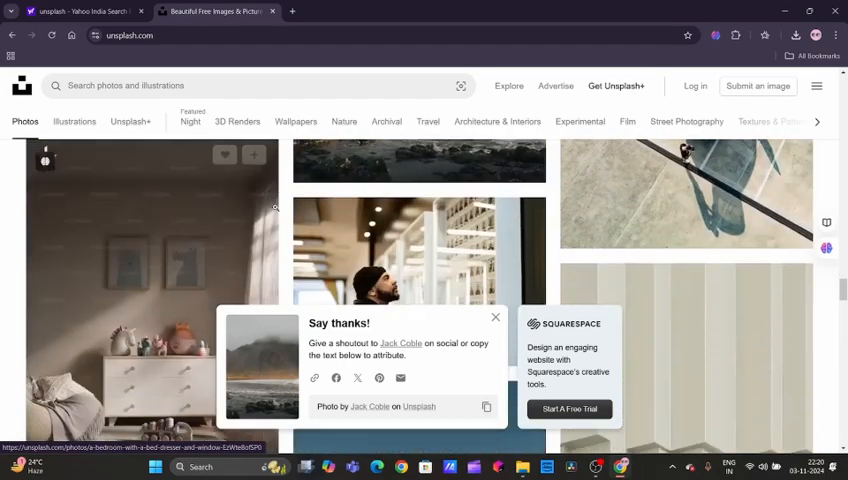
scroll("down", 3)
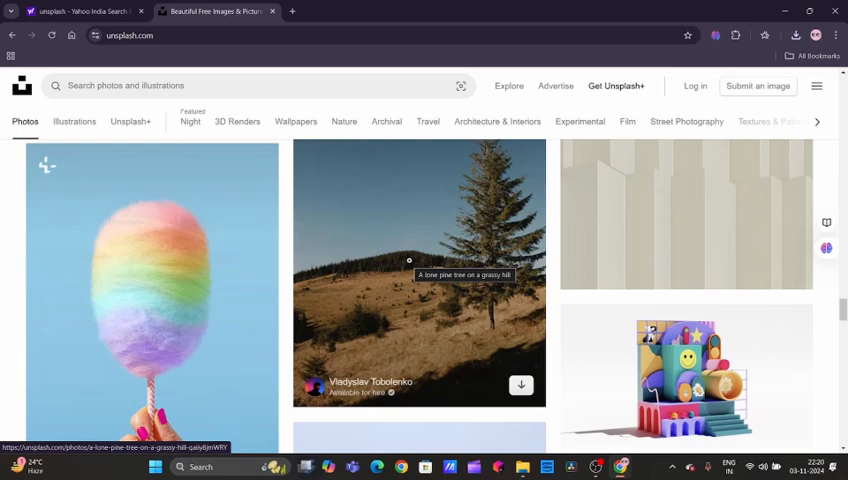
scroll("down", 3)
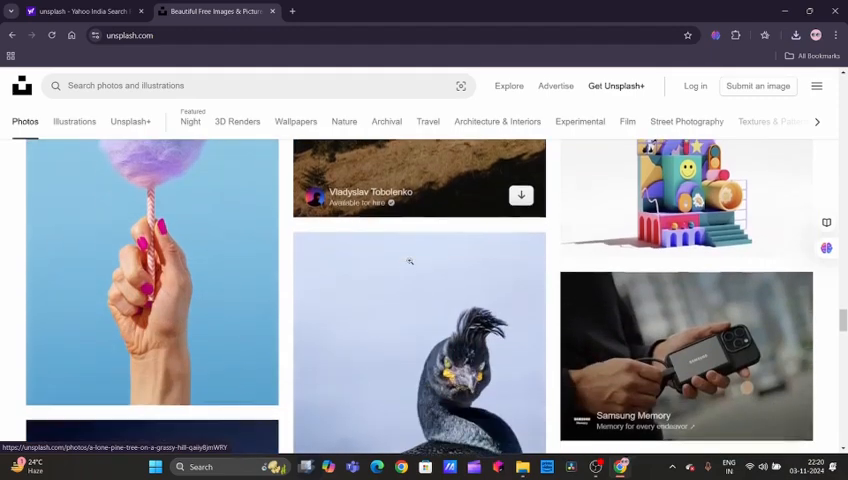
scroll("down", 3)
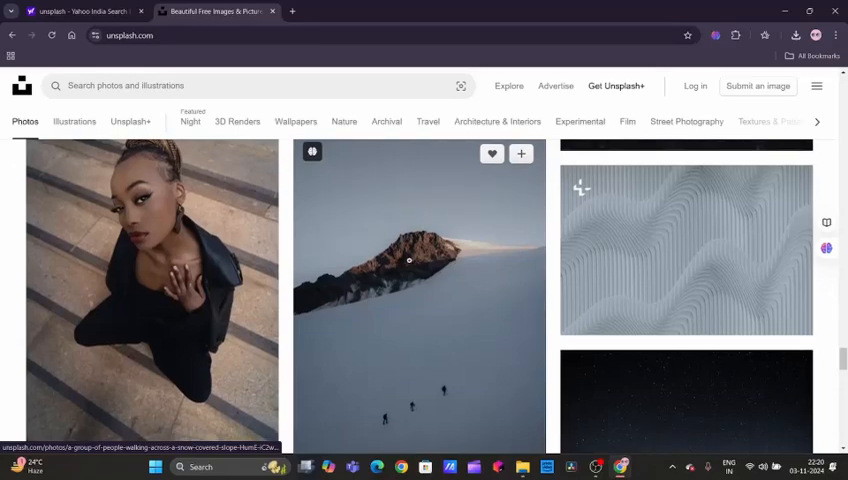
scroll("down", 3)
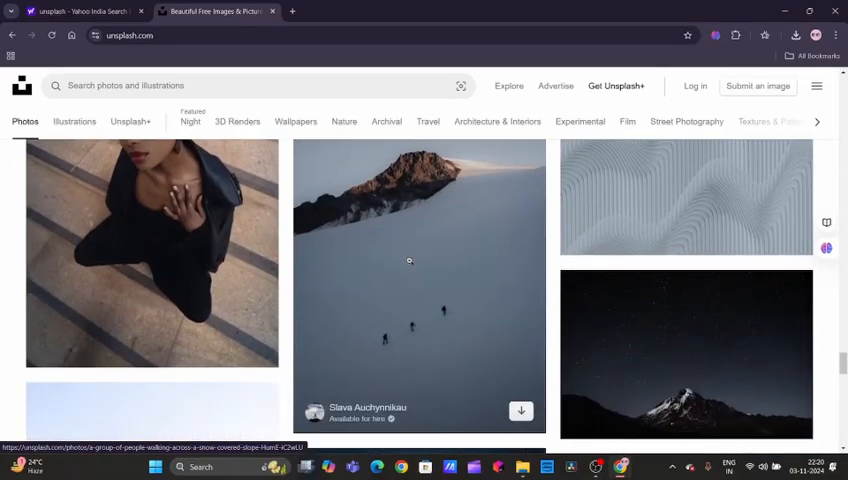
scroll("down", 3)
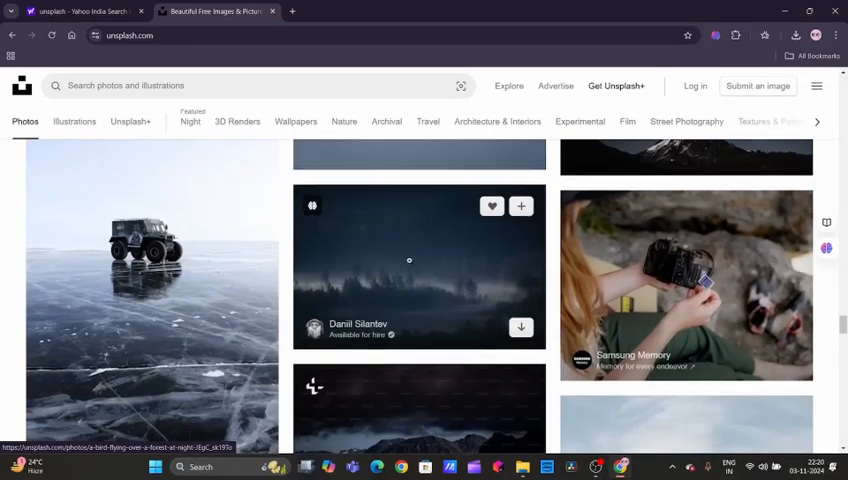
scroll("down", 3)
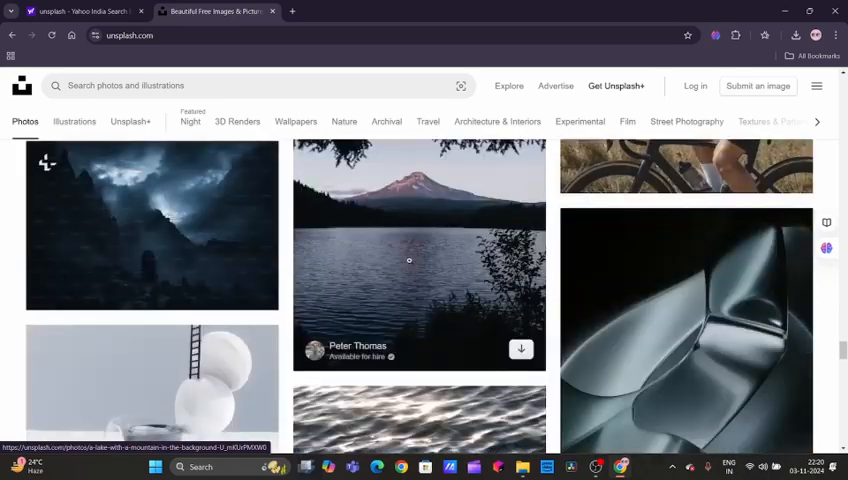
scroll("down", 3)
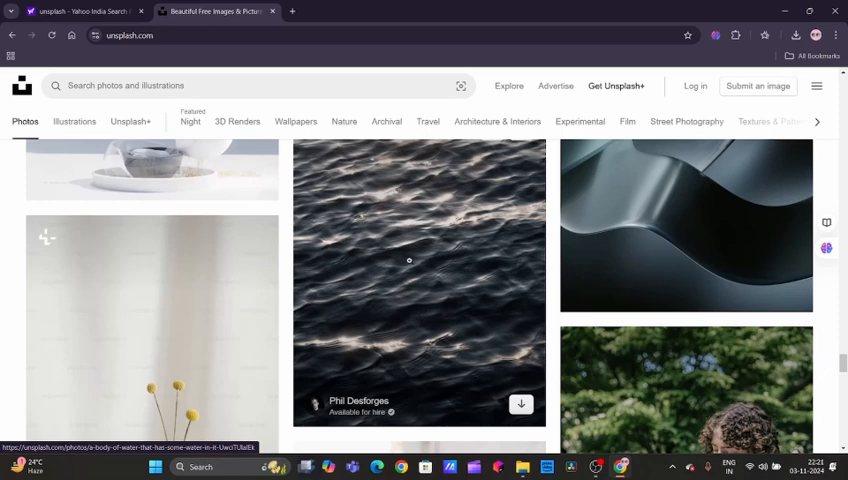
scroll("down", 3)
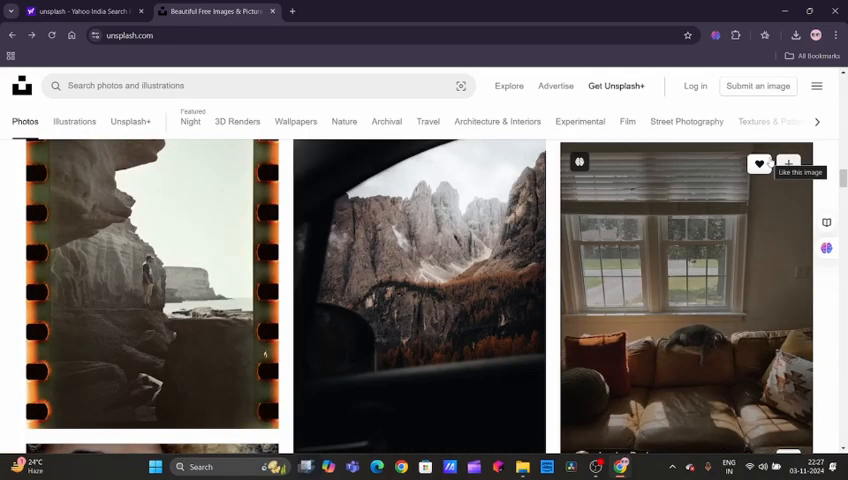